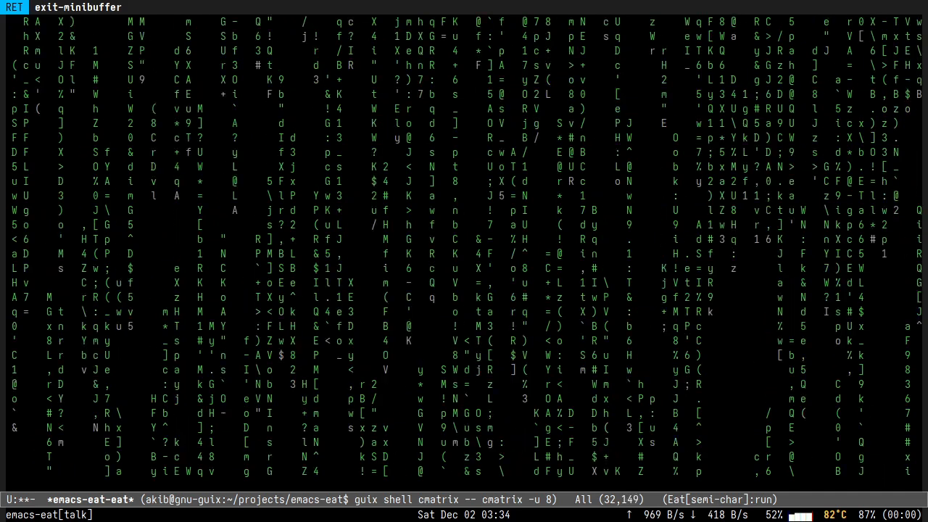
Step: Quit cmatrix and time 'cat one-mb.txt' in Eat, finishing in about 0.77 seconds
key(q)
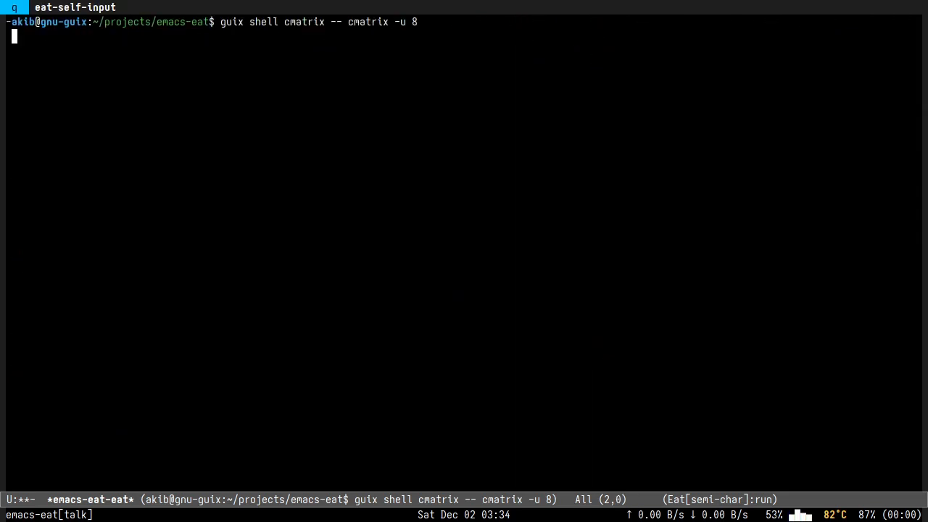
key(Return)
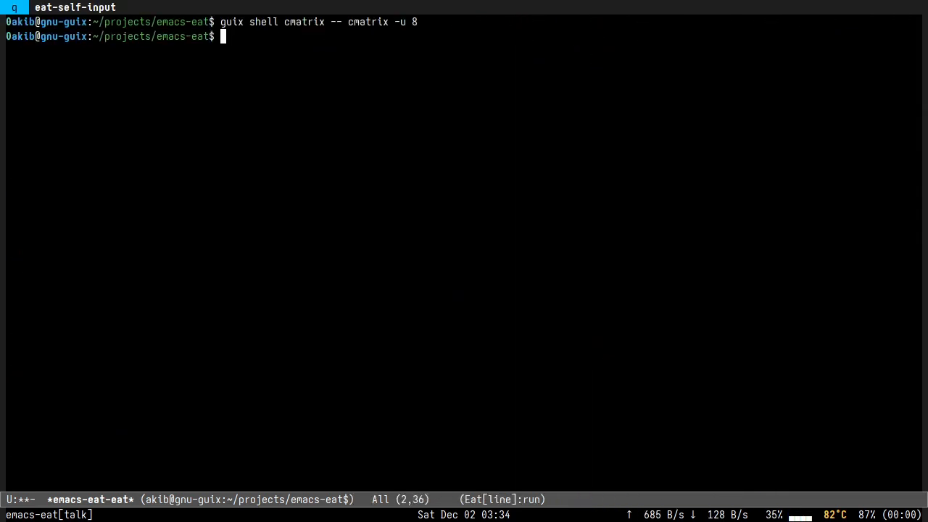
text(time cat)
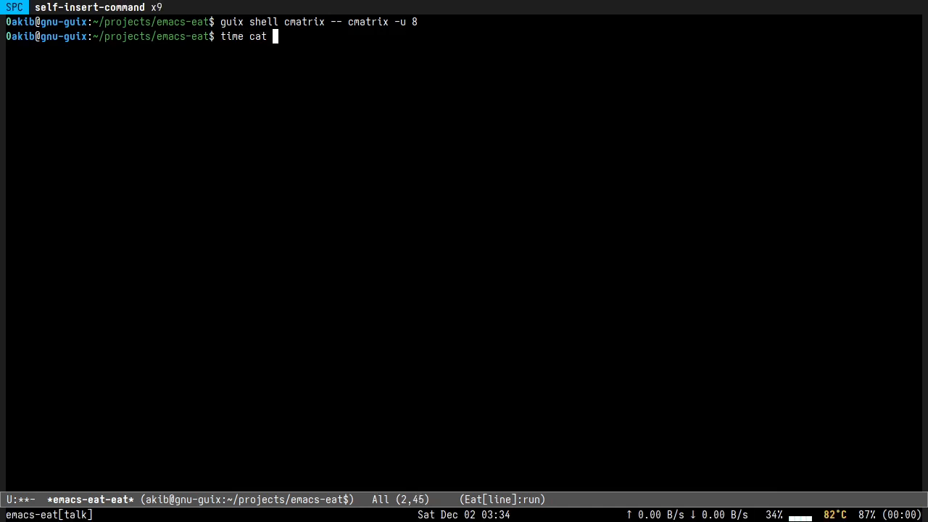
key(tab)
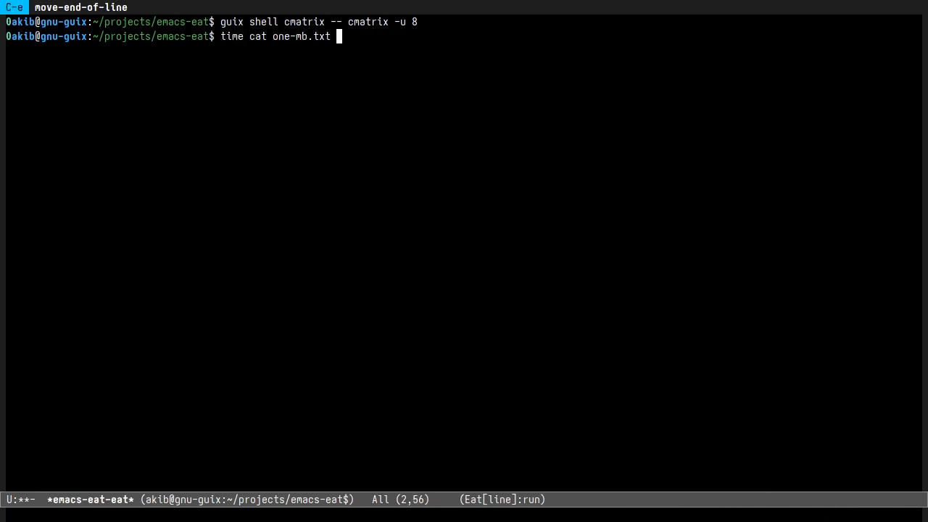
key(Return)
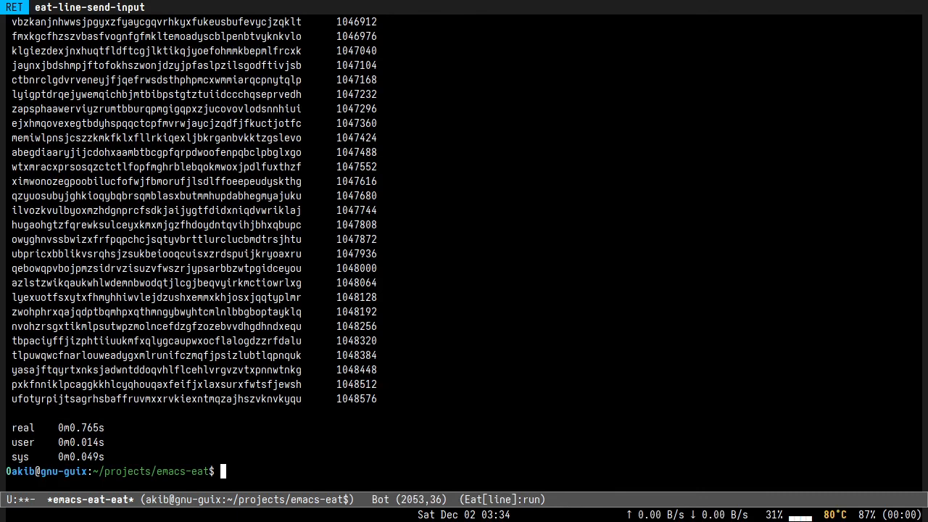
text(ects/emacs-eat$ time)
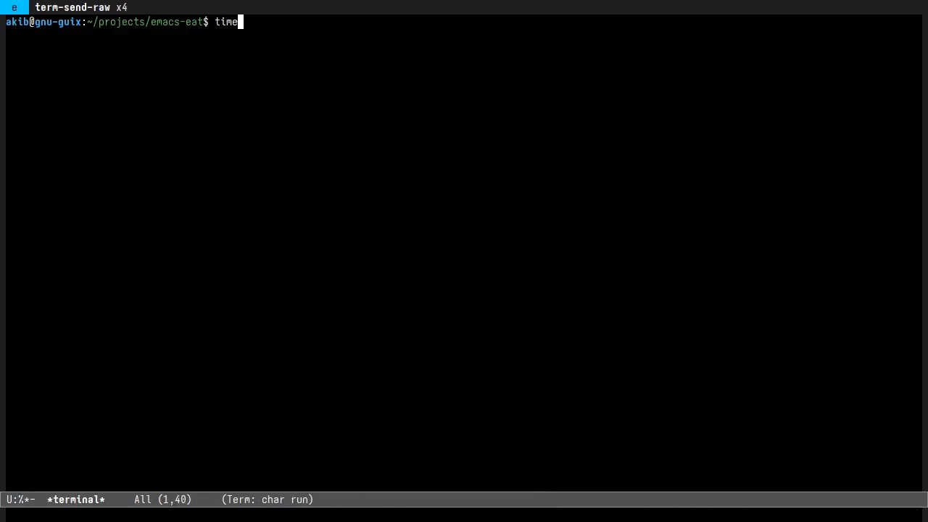
Step: Run 'time cat one-mb.txt' in the term buffer, which takes 12.8 seconds
text(cat one-mb.txt)
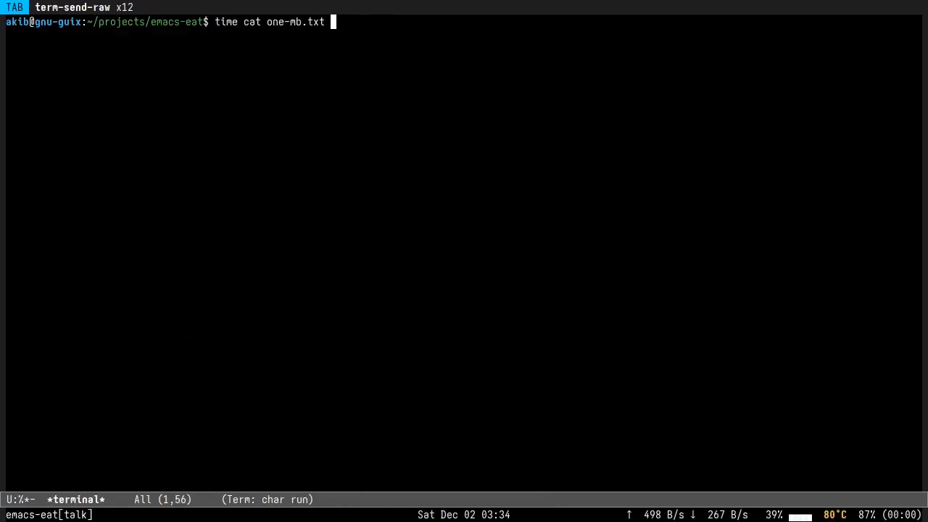
key(Return)
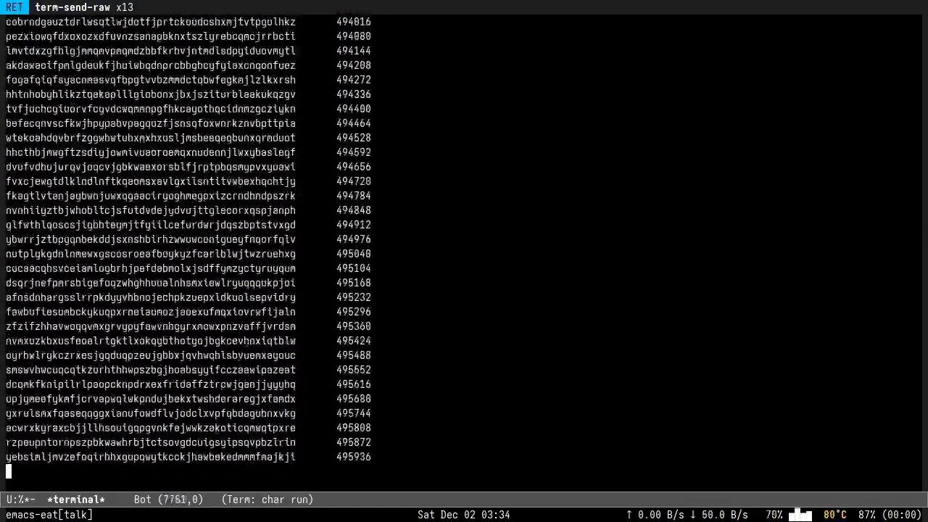
scroll(down, 3)
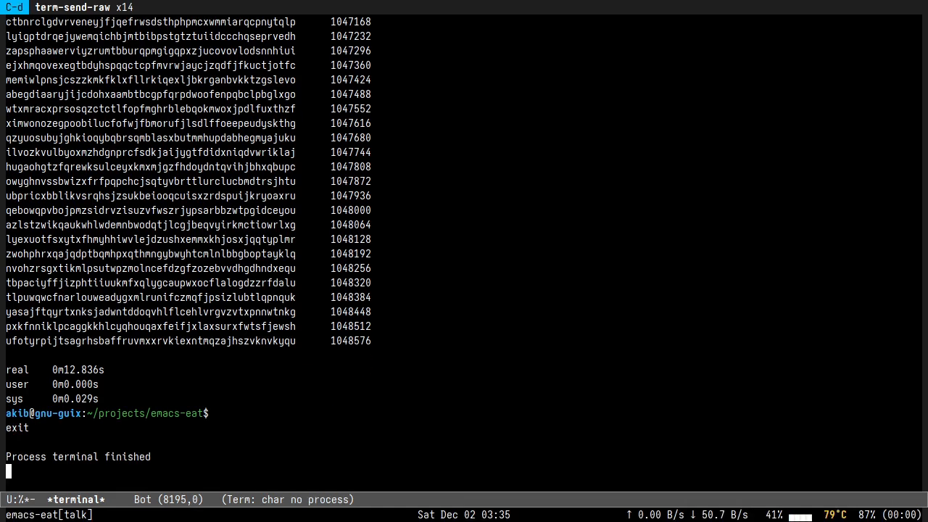
Step: Start vterm, run the timed cat of one-mb.txt, and return to the Eat buffer
key(RET)
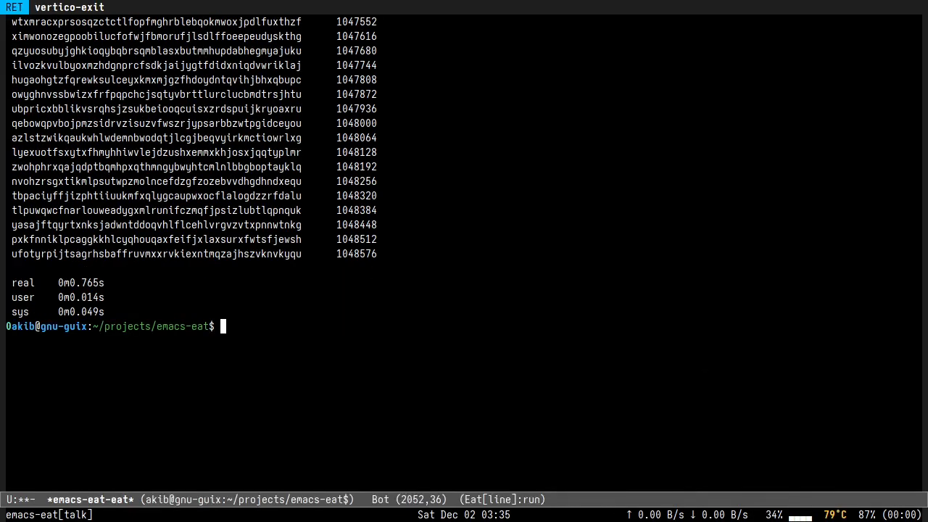
text(vterm)
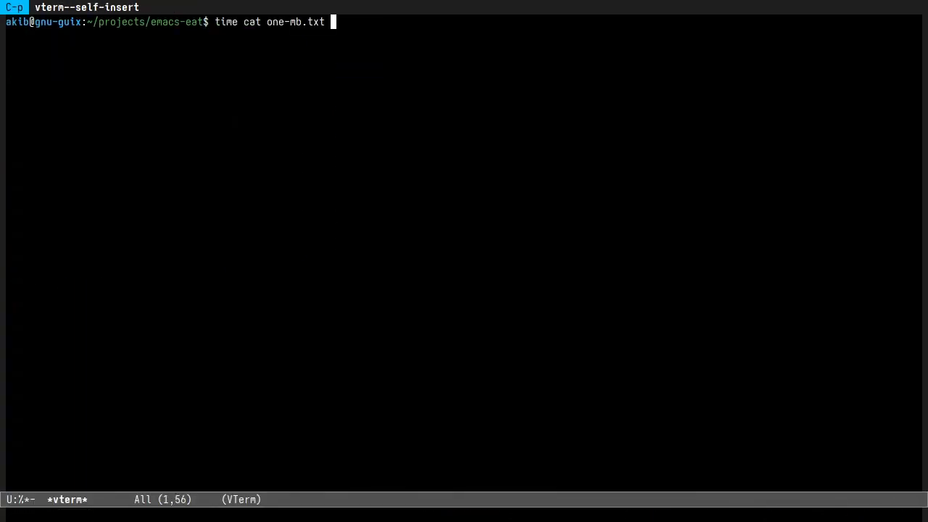
key(Return)
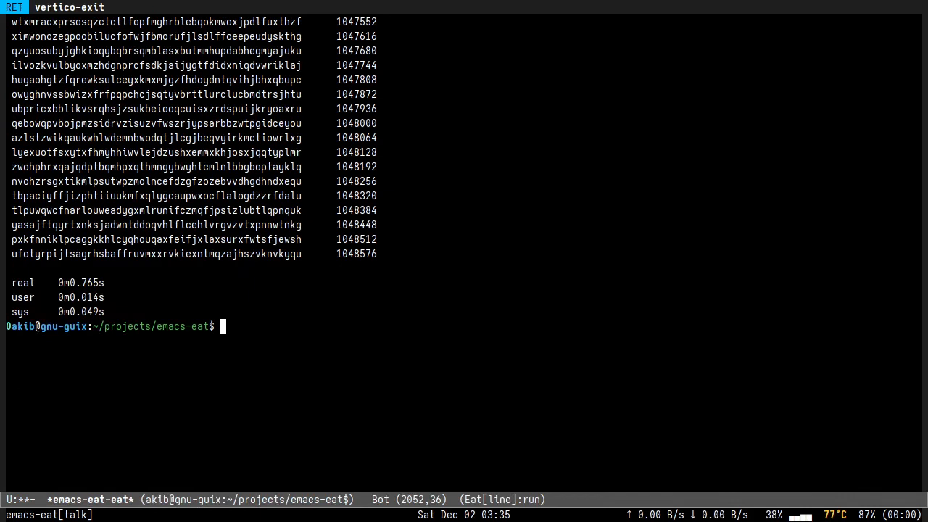
Step: Run the btop system monitor full-screen in Eat, then quit it with q
key(C-d)
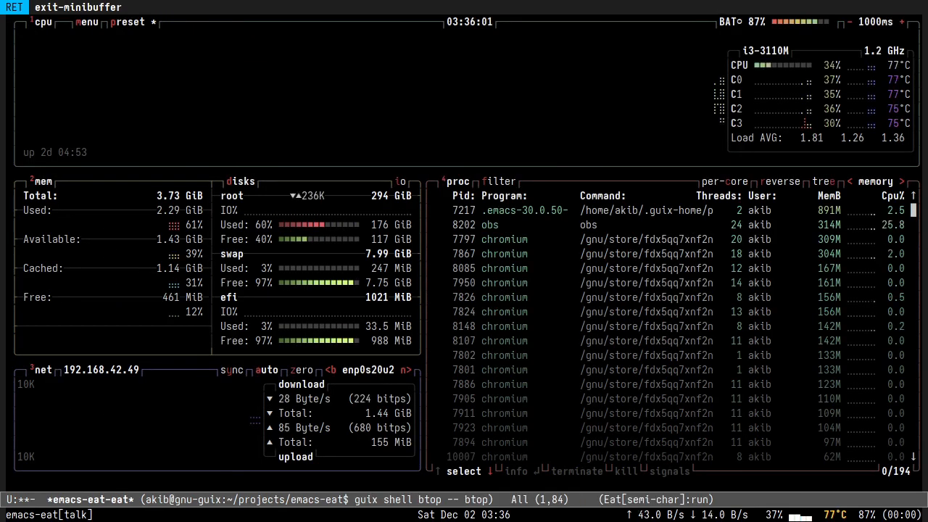
key(q)
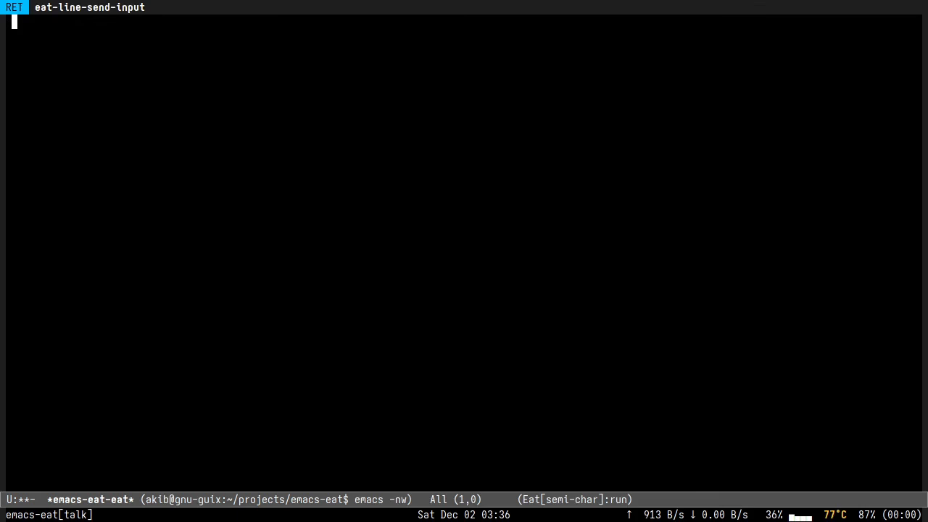
Step: In the nested text-mode Emacs, run list-colors-display and scroll through the colours
key(C-c M-d)
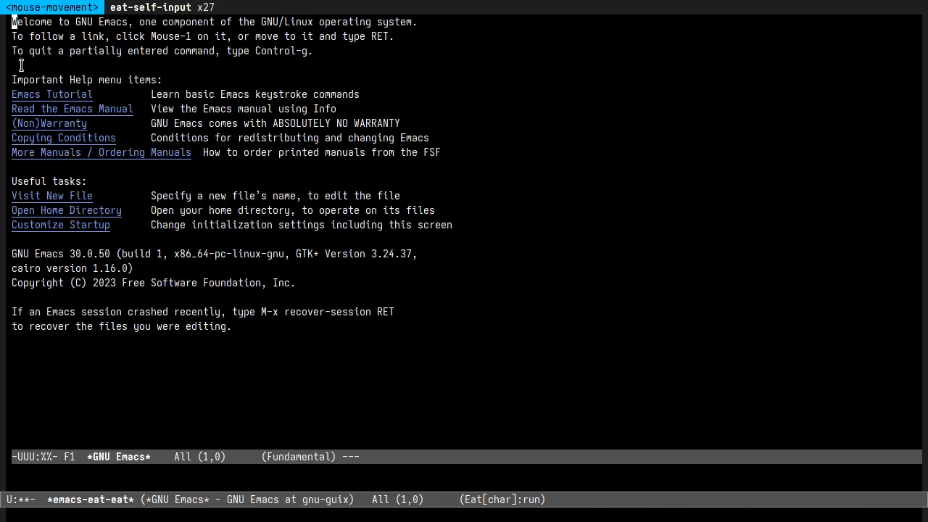
mouse_move(146, 161)
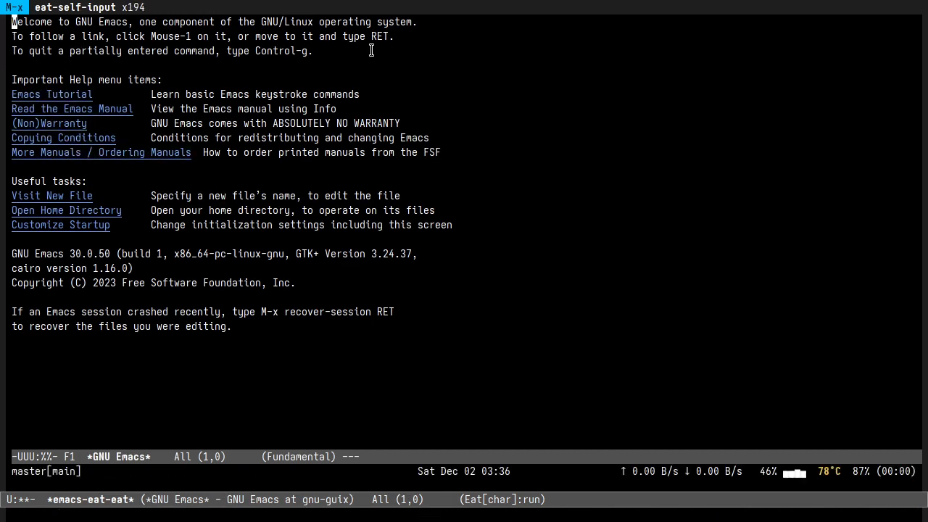
text(list)
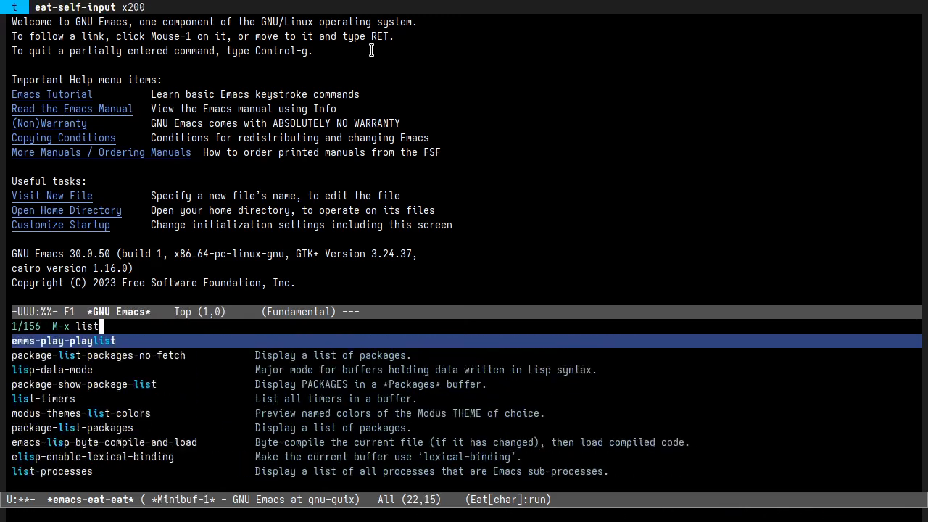
text(-colo)
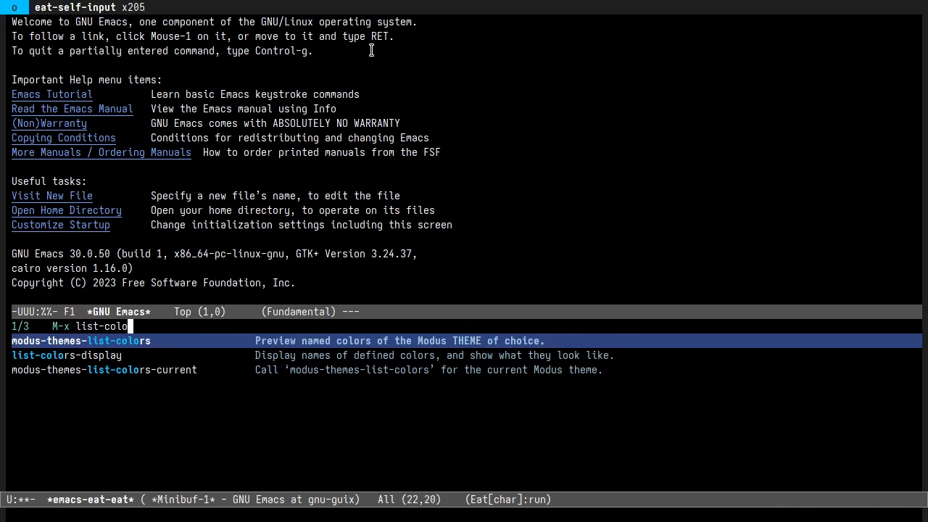
key(Return)
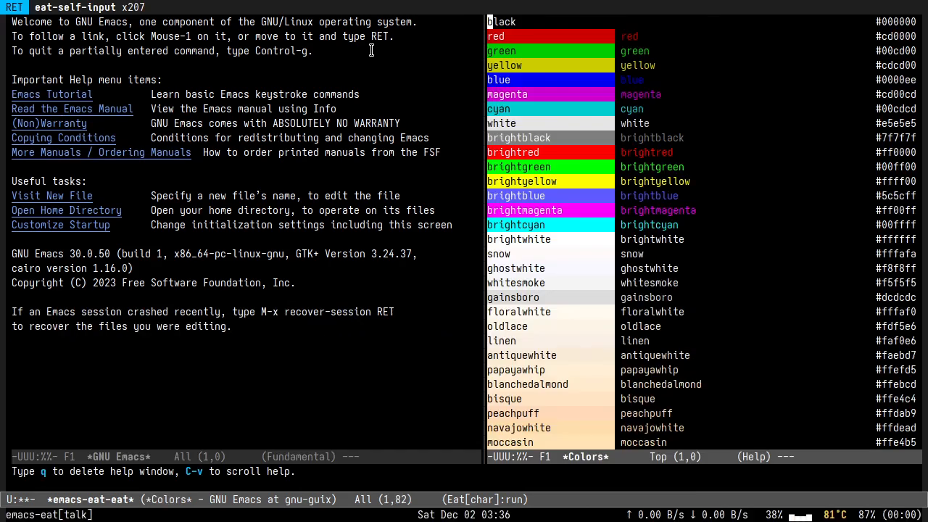
scroll(down, 3)
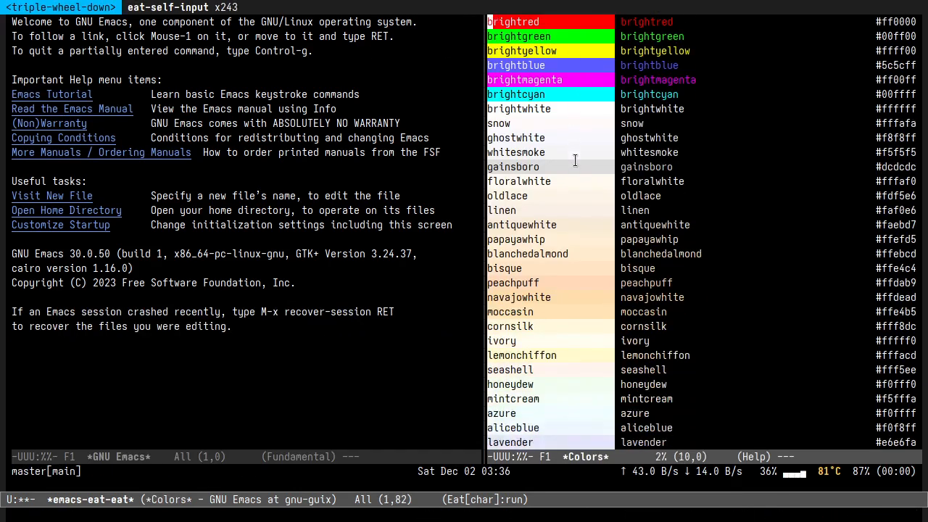
scroll(down, 3)
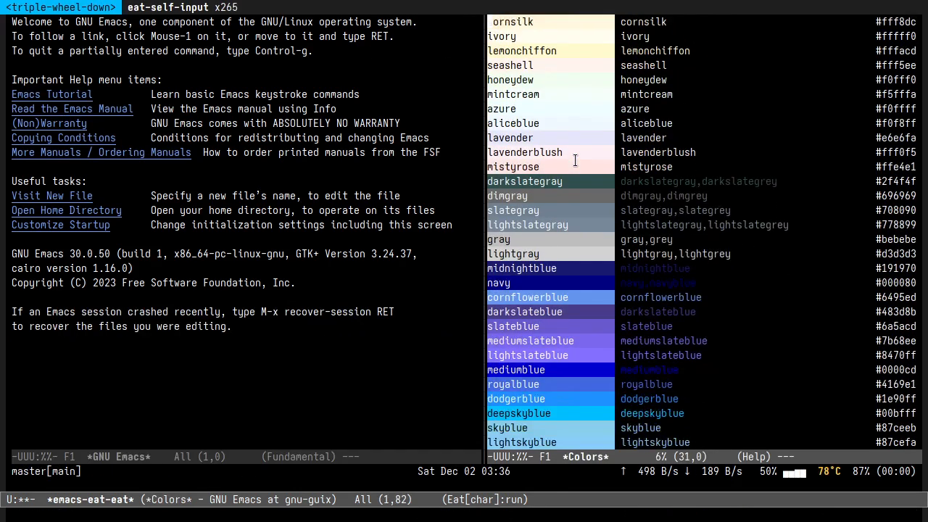
scroll(down, 3)
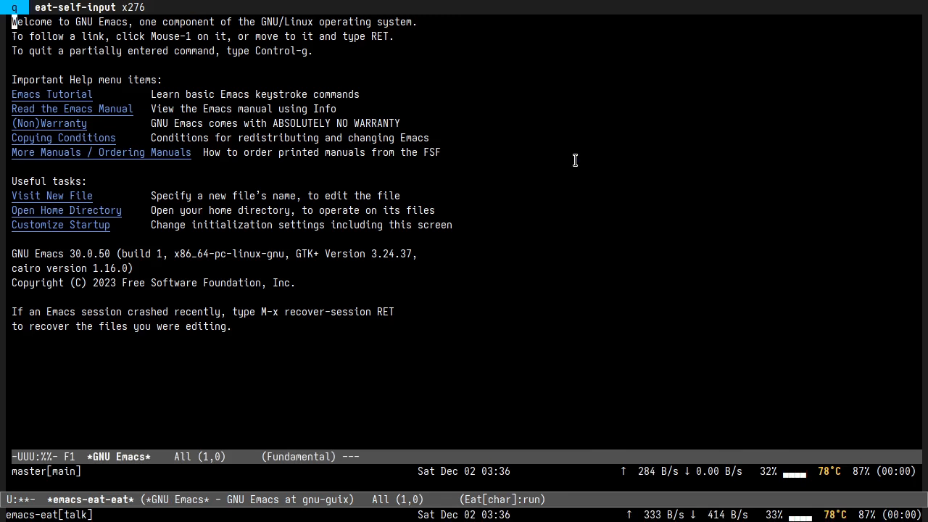
Step: Exit the nested Emacs with C-x C-c, confirming with 'yes'
key(C-x C-c)
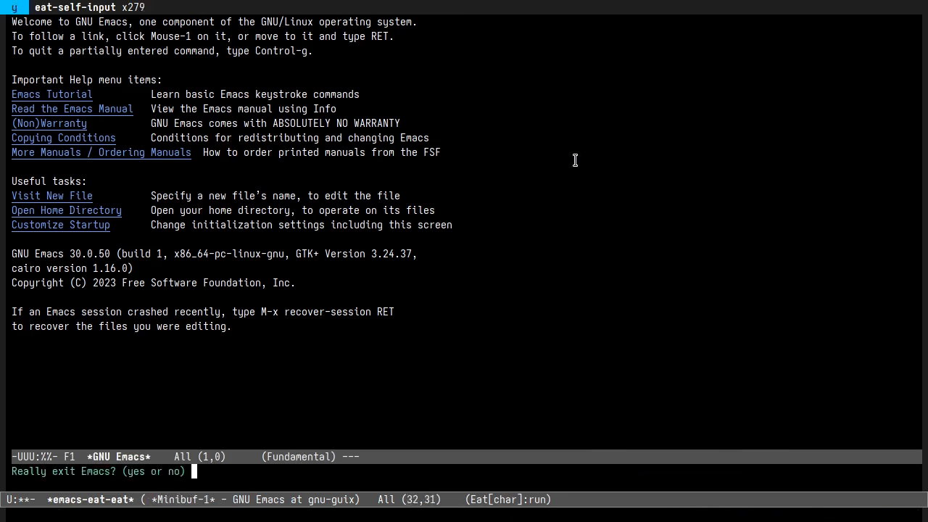
text(yes)
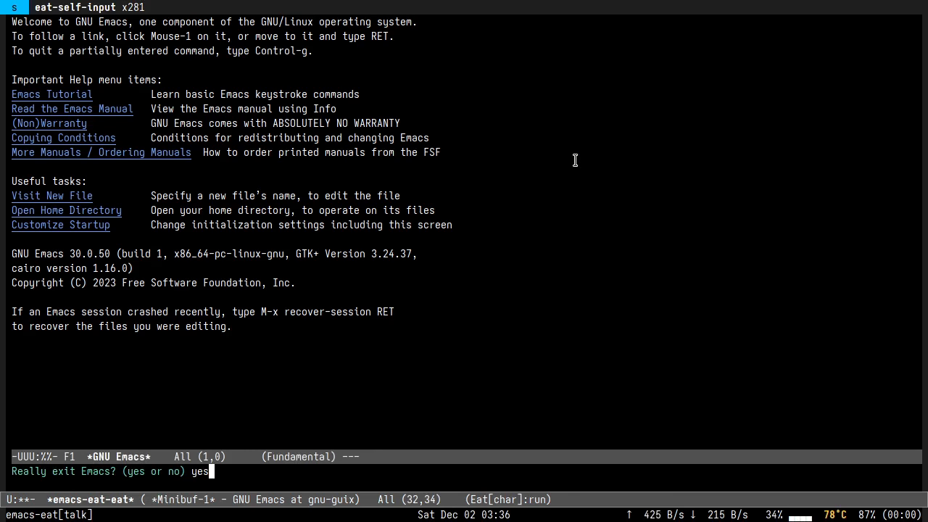
key(Return)
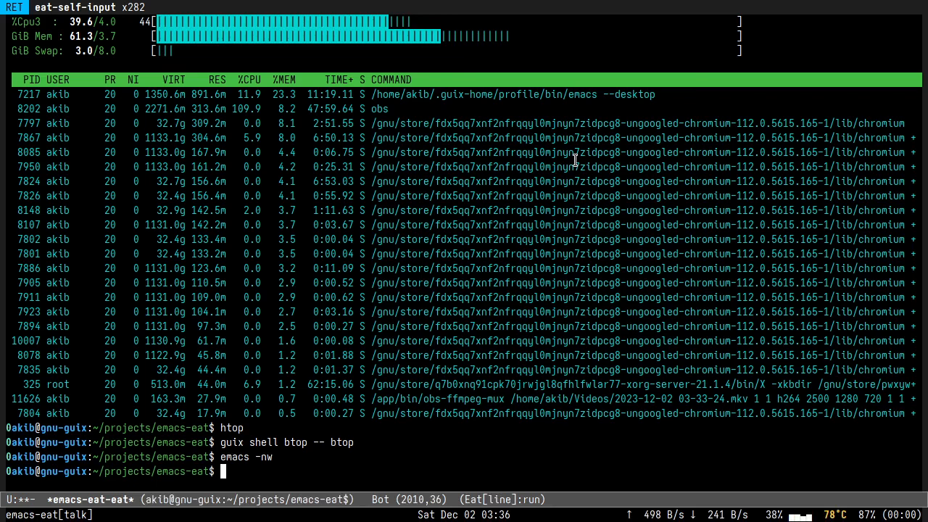
Step: Change into the terminfo folder, cancel the input, then cd back to emacs-eat
text(cd)
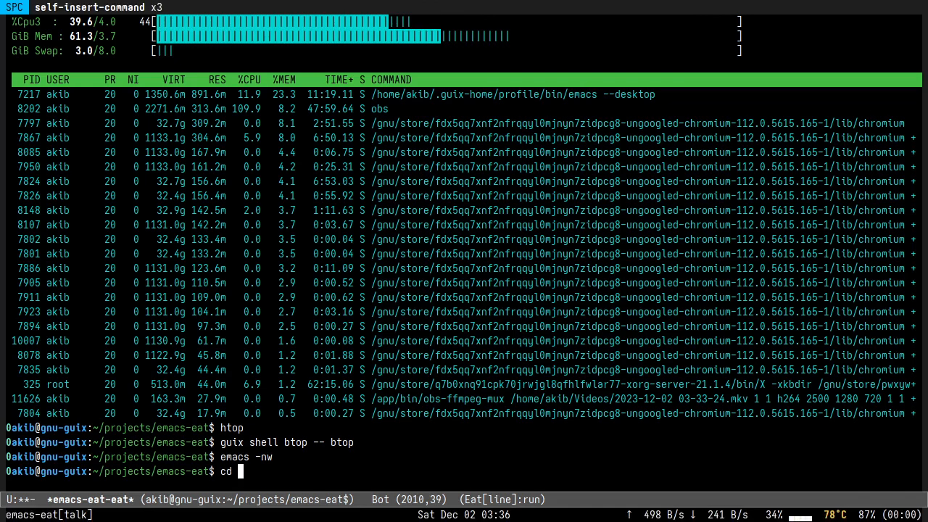
text(terminfo/)
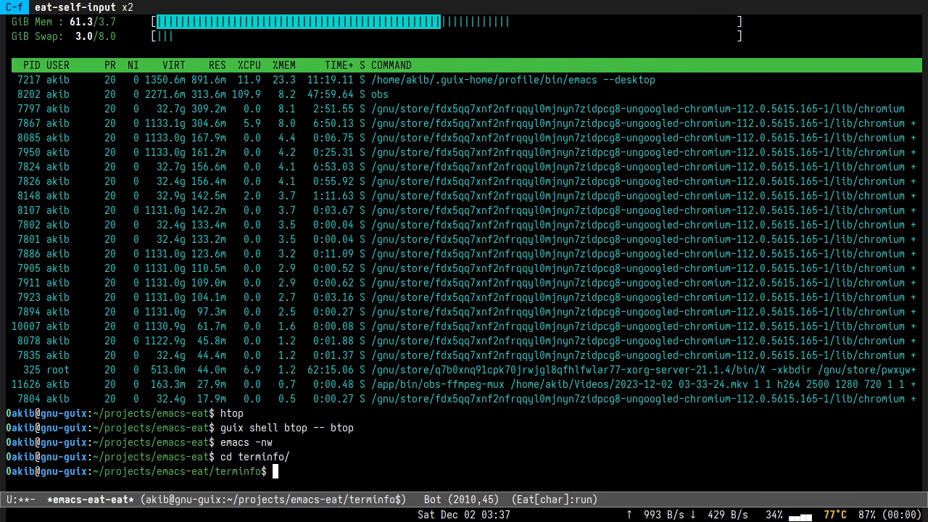
key(C-x C-f)
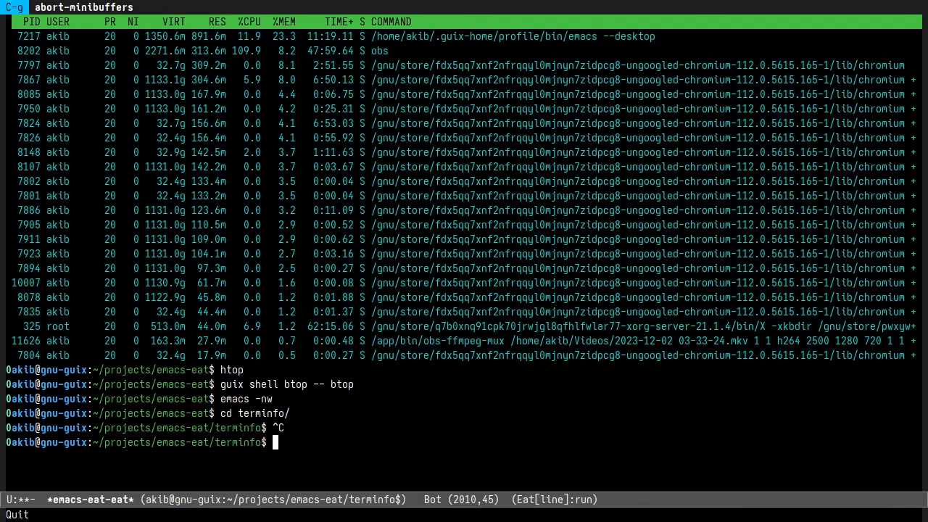
mouse_move(391, 486)
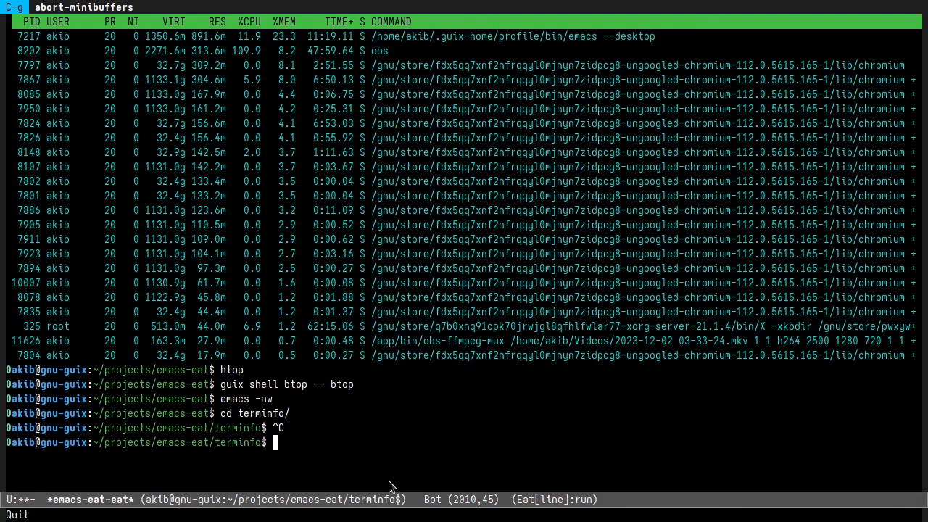
mouse_move(11, 374)
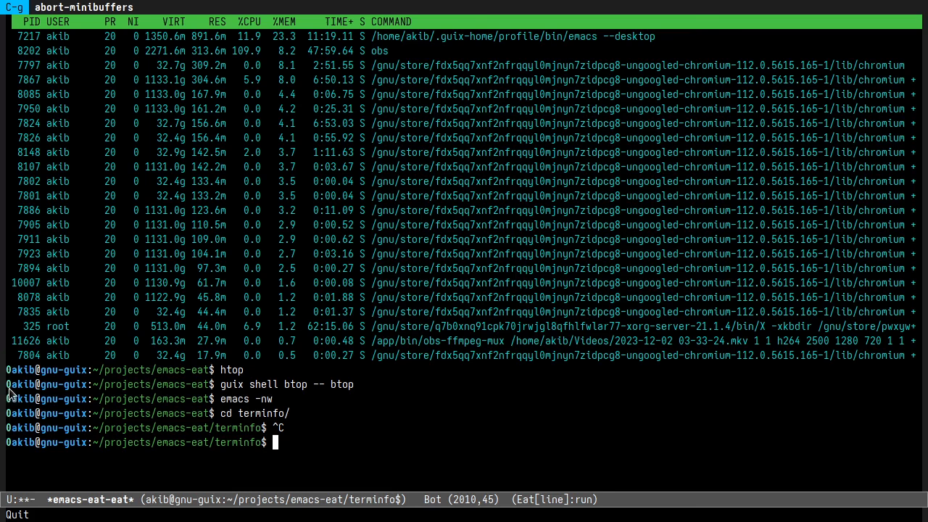
mouse_move(219, 391)
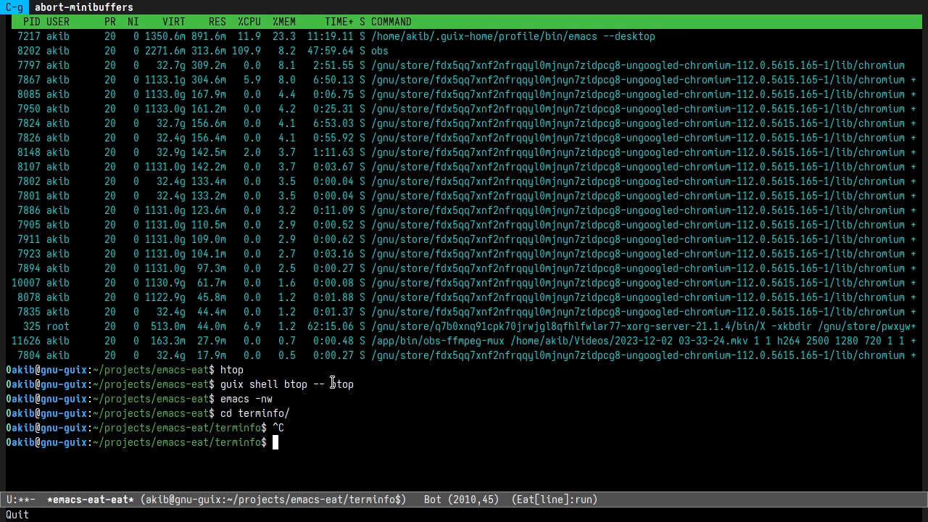
mouse_move(325, 403)
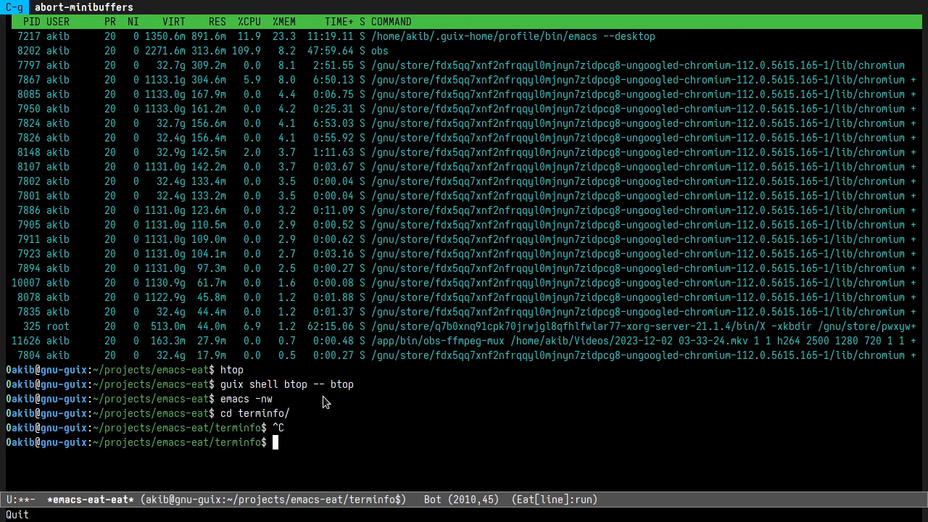
text(cd ..)
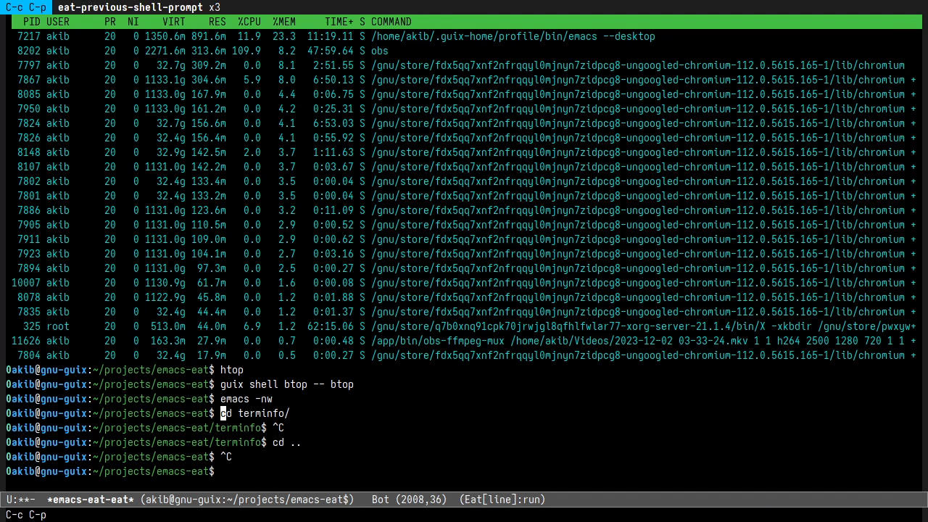
key(C-n)
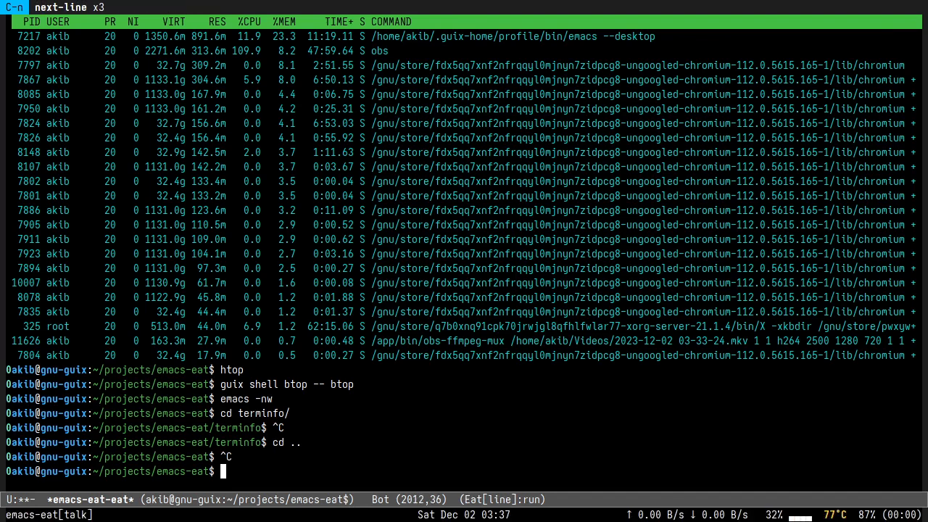
text(_eat)
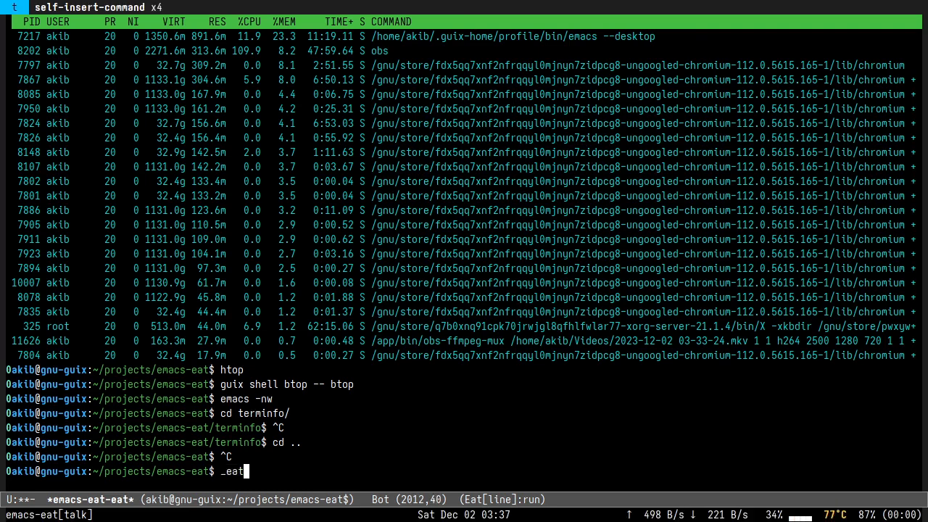
text(_)
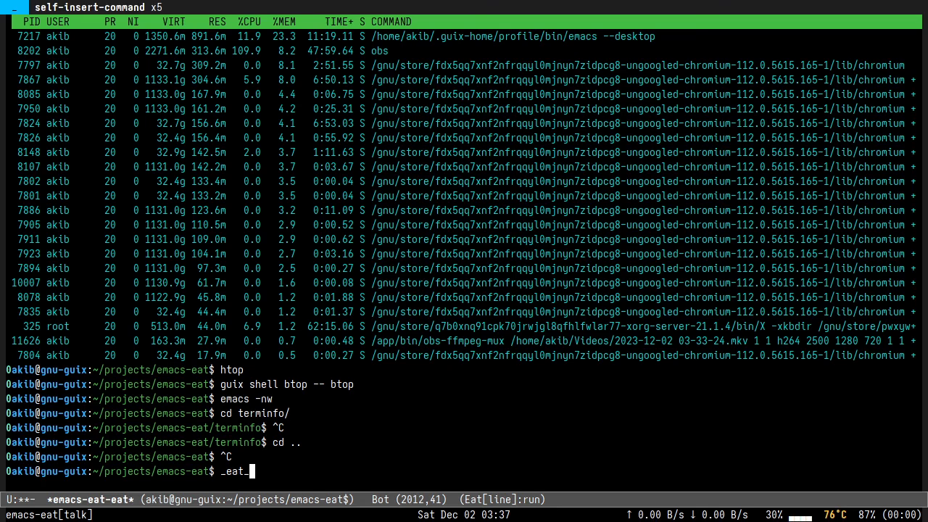
text(msg hi)
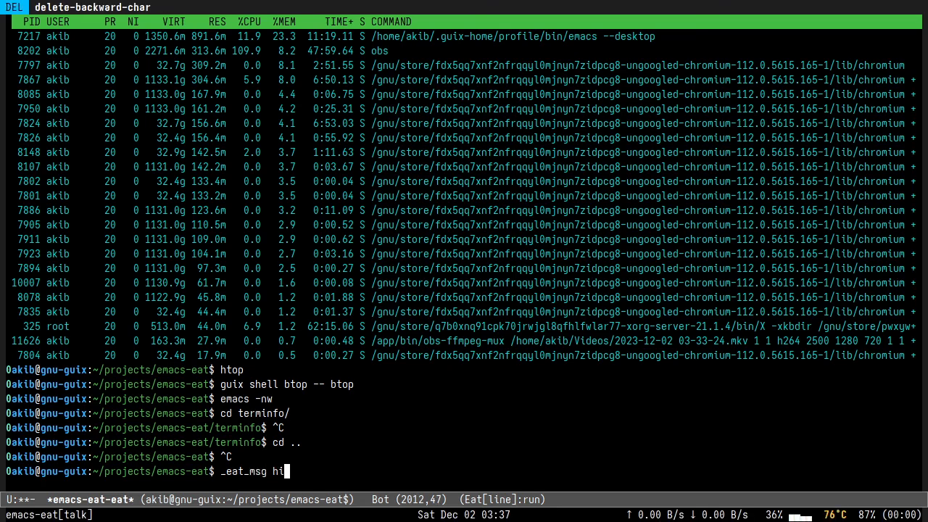
key(Return)
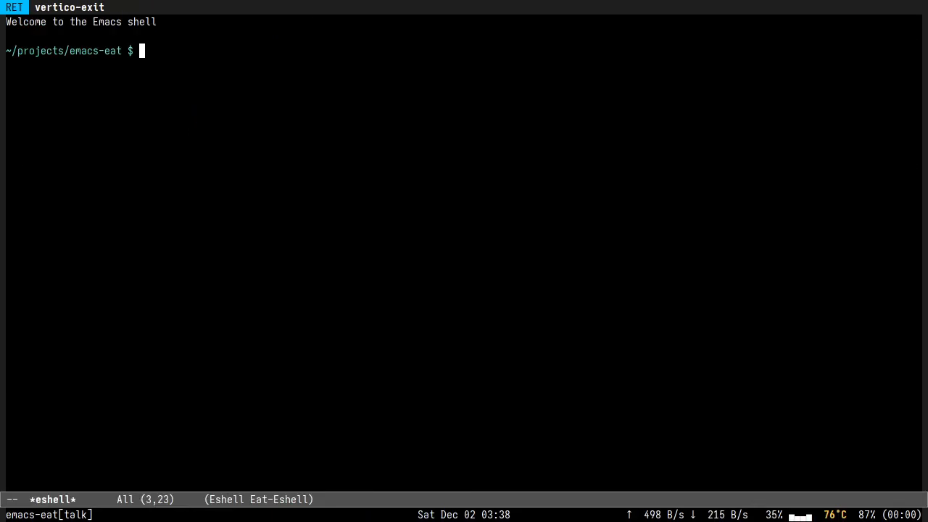
mouse_move(216, 214)
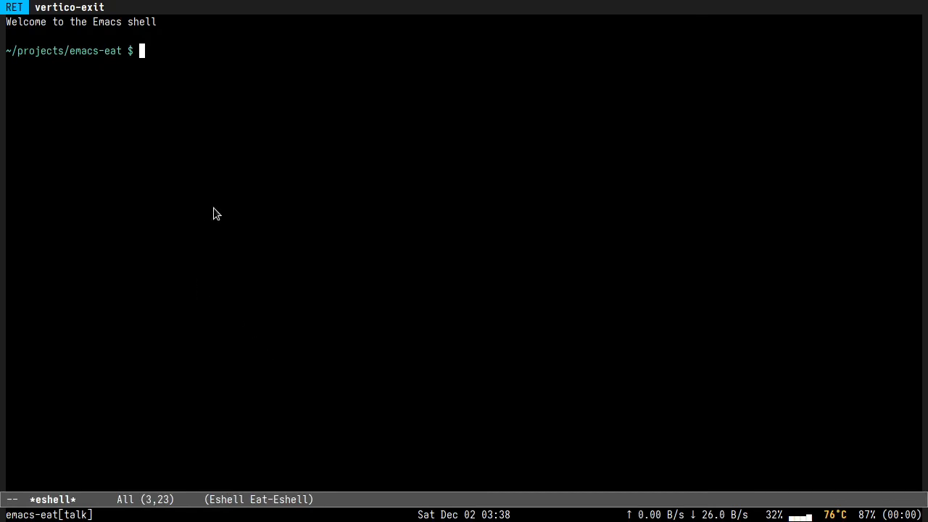
Step: In Eshell, run the process viewer, then btop full-screen via 'guix shell btop -- btop'
text(emacs)
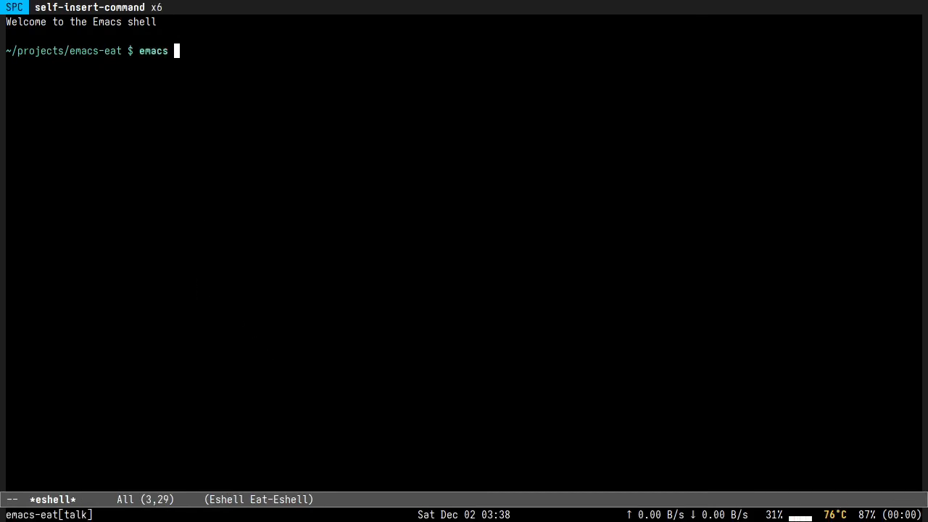
key(Return)
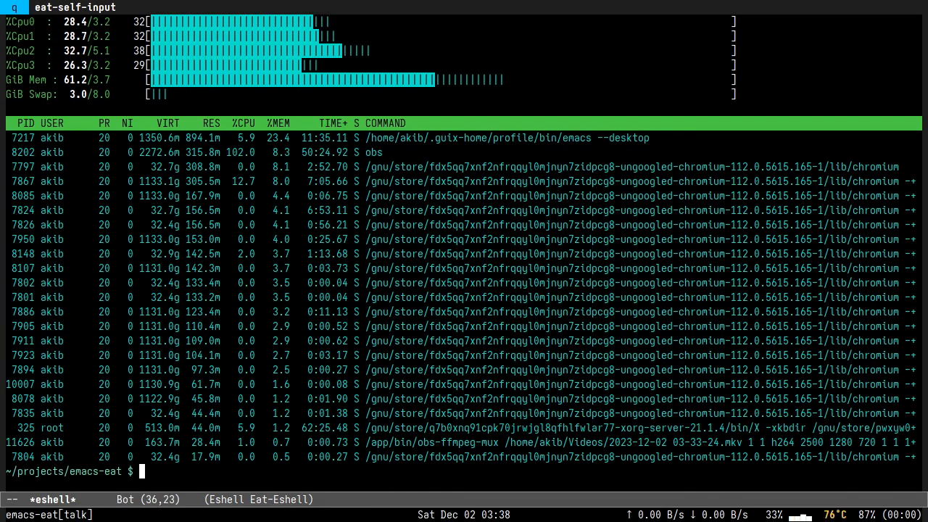
text(guix shell)
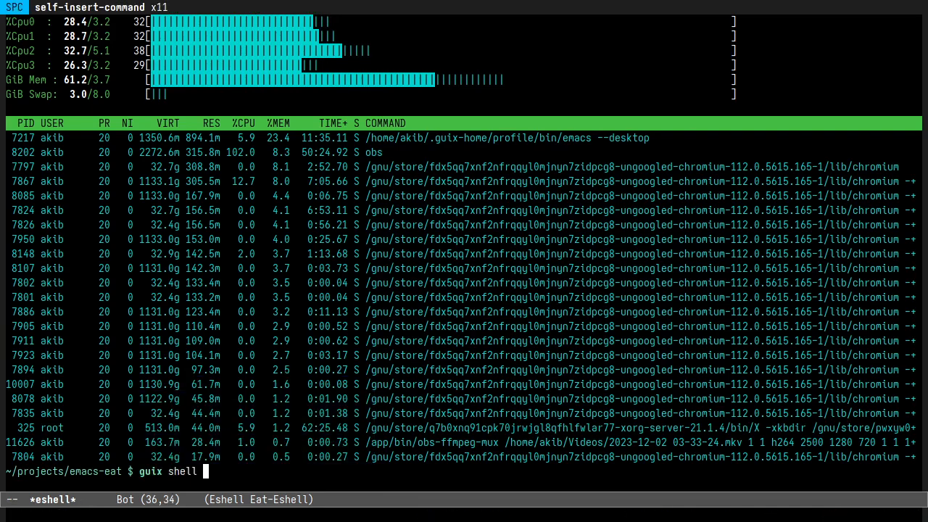
text(btop -- bto)
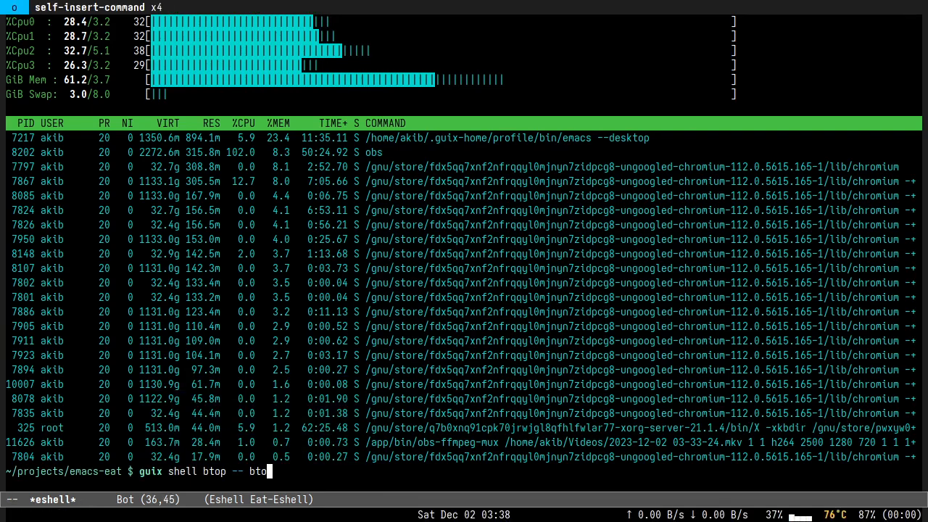
key(Return)
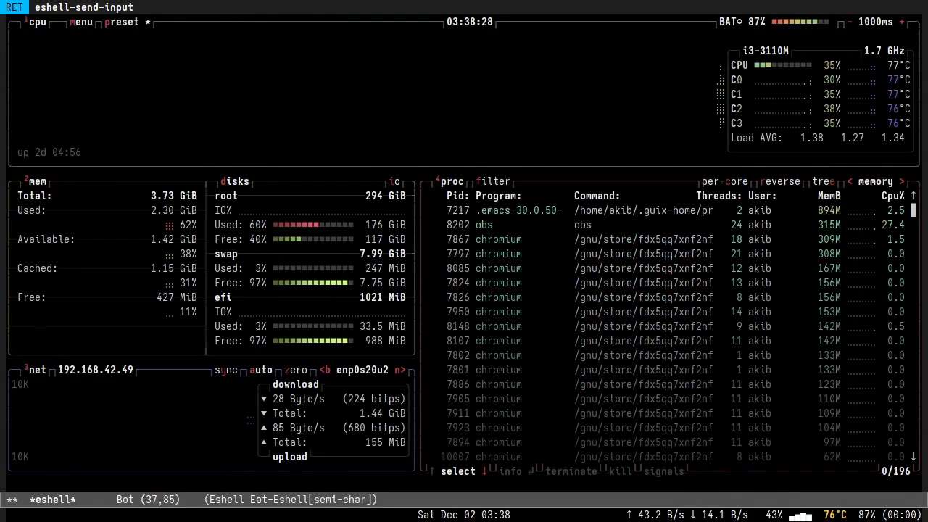
scroll(down, 3)
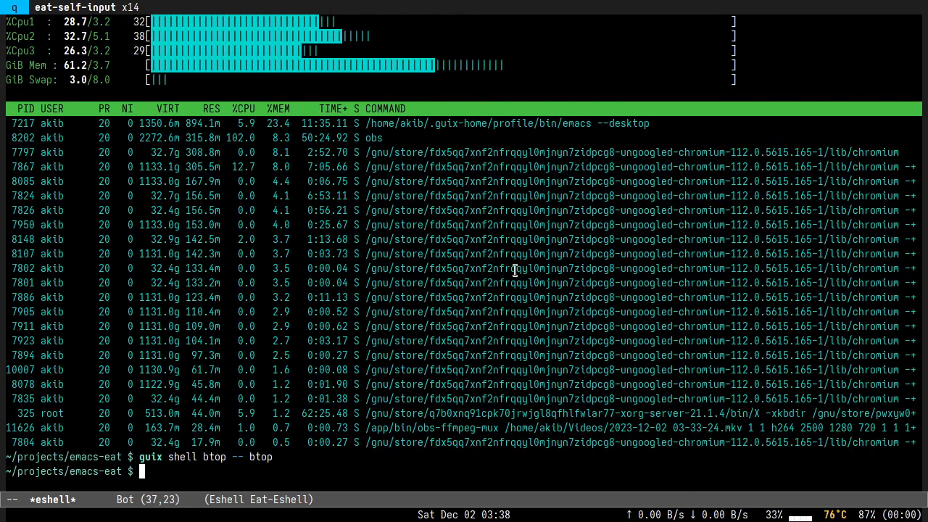
Step: Launch a text-mode Emacs in Eshell with 'emacs -nw'
text(ea)
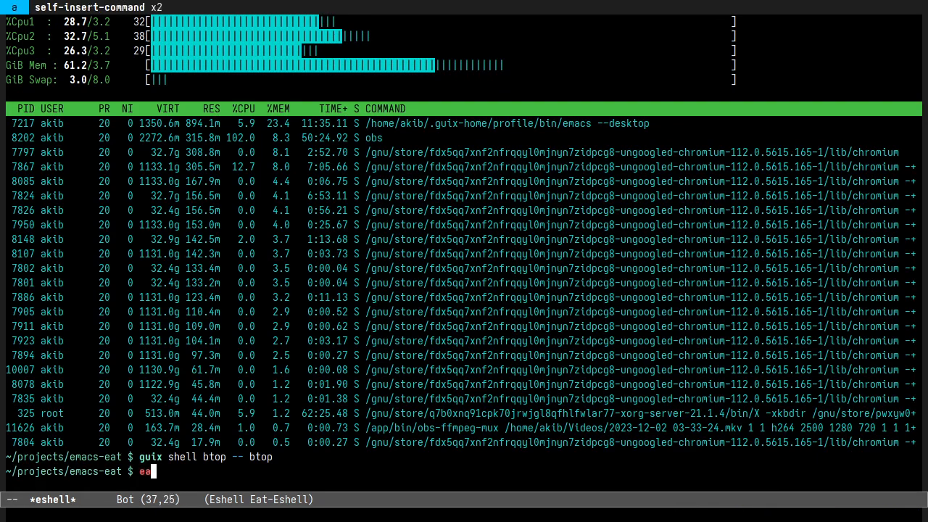
text(macs -nw)
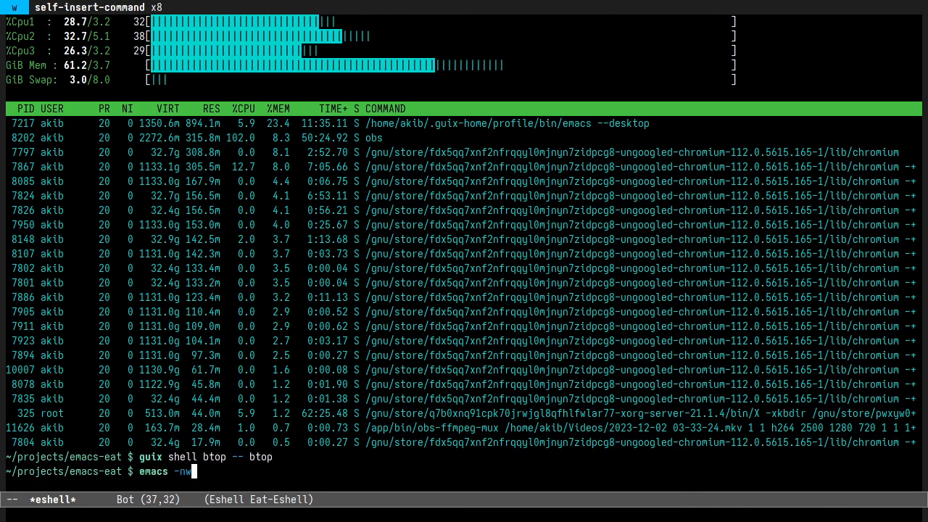
key(Return)
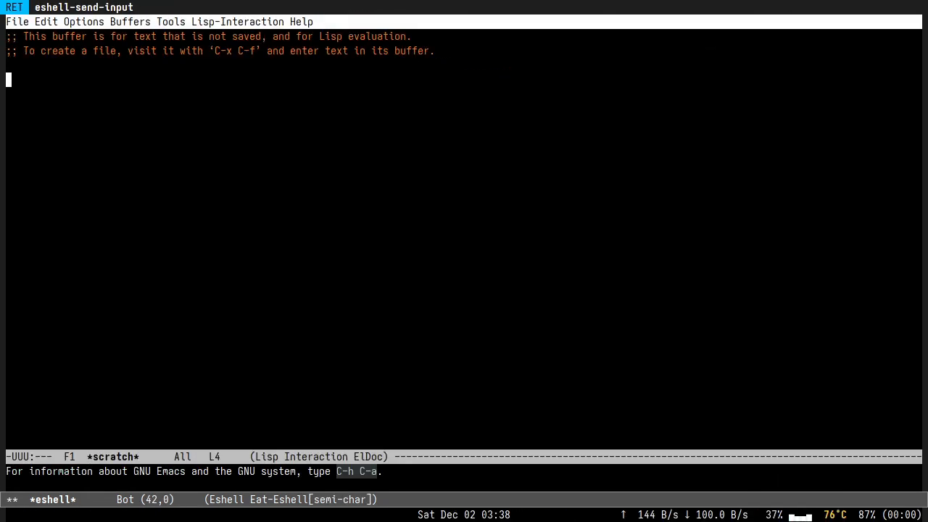
Step: Quit the nested Emacs and start browsing ~/projects/emacs-eat/ for a file
click(129, 63)
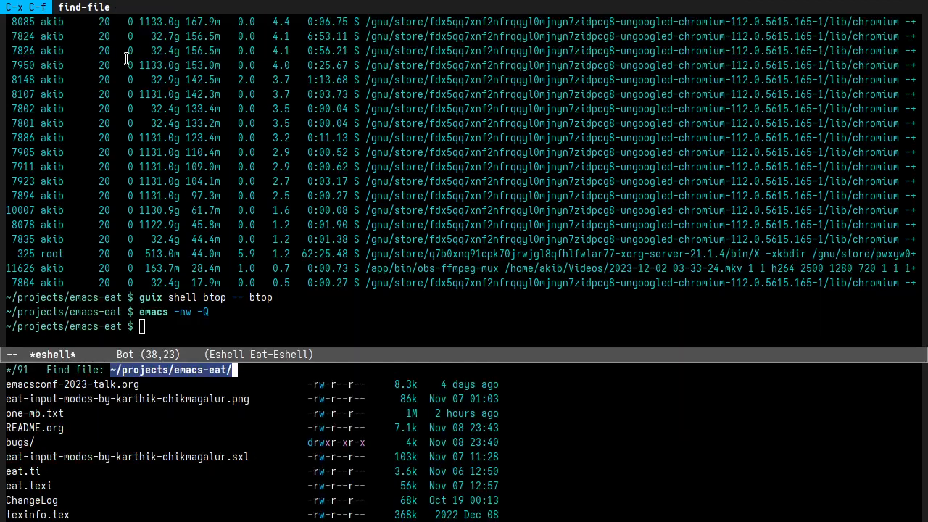
Step: Open eat-input-modes-by-karthik-chikmagalur.png showing the four Eat input modes
key(RET)
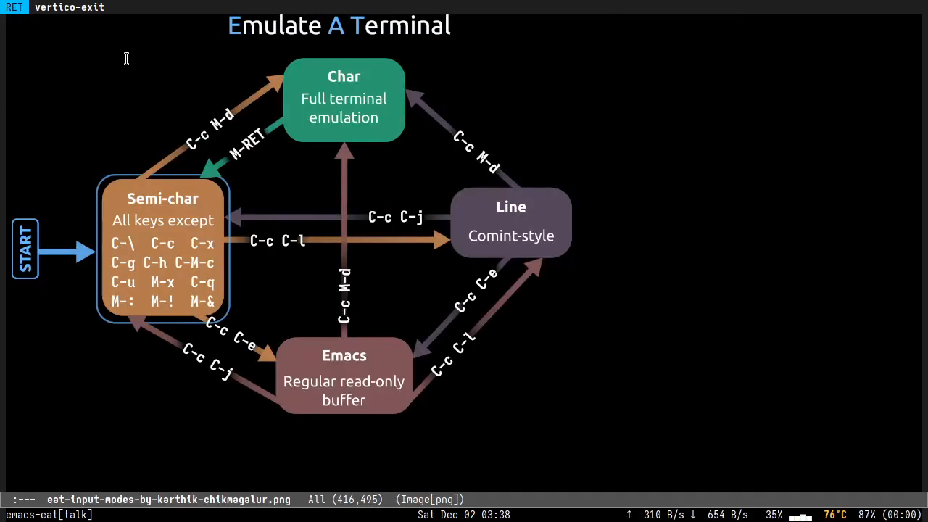
mouse_move(40, 327)
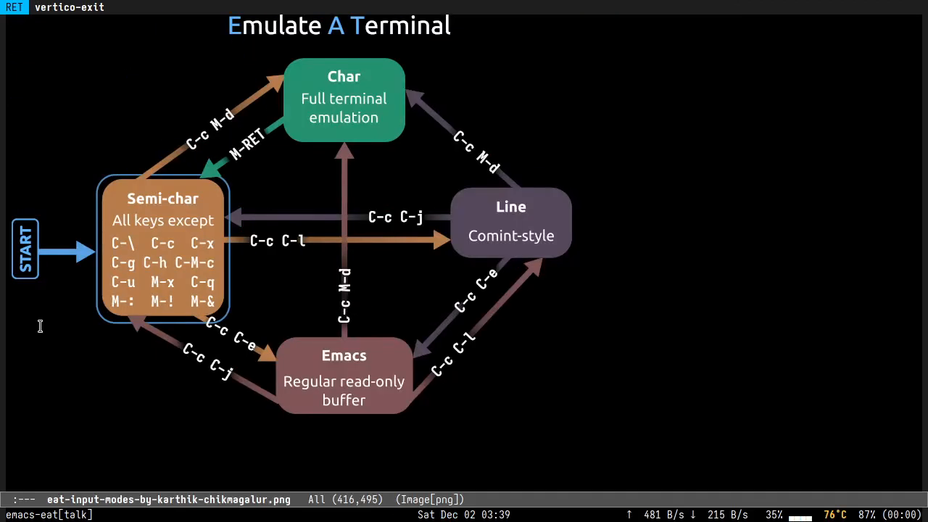
mouse_move(149, 224)
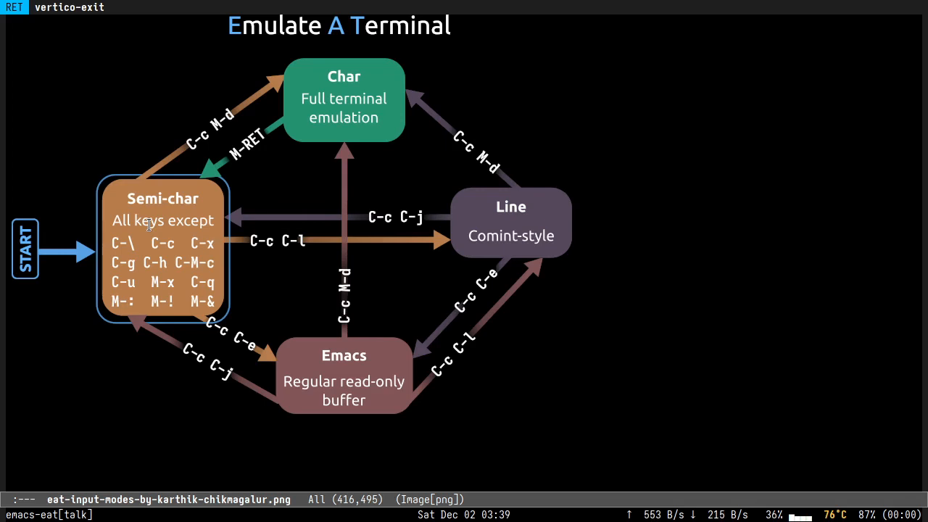
mouse_move(114, 243)
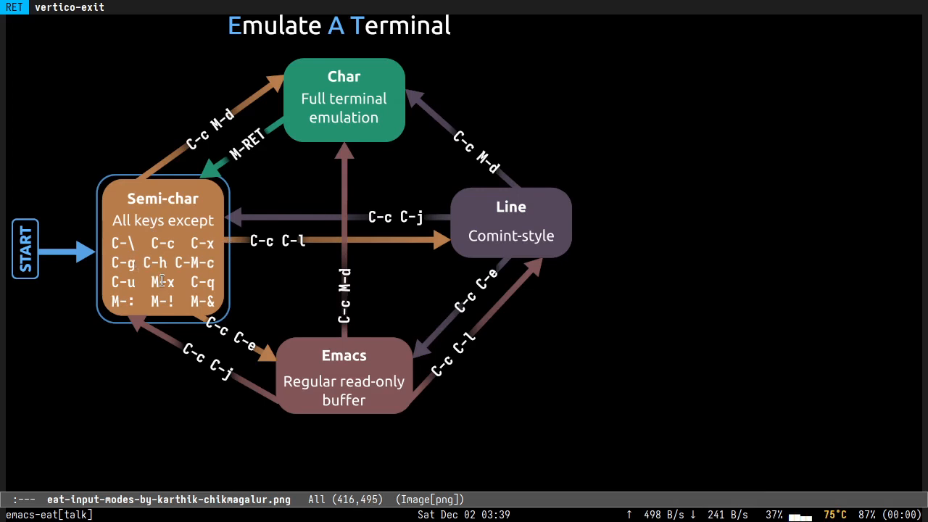
mouse_move(178, 270)
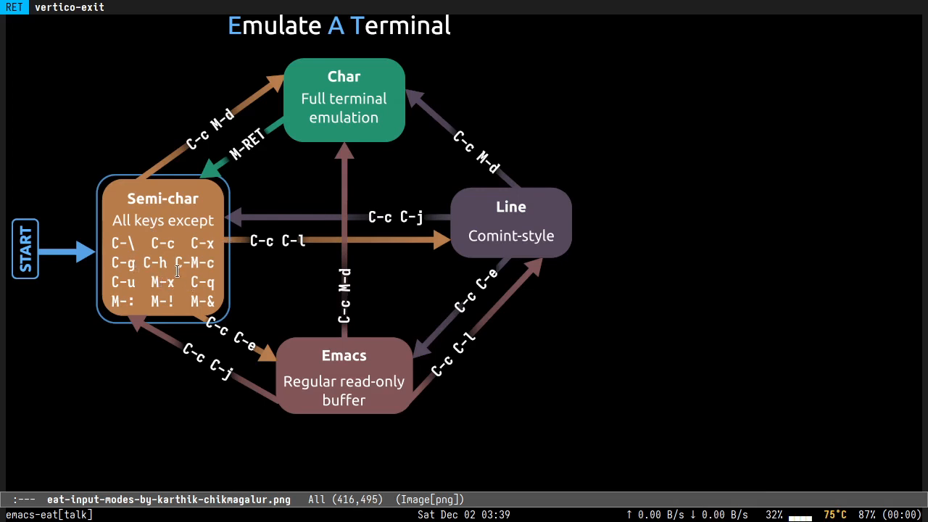
mouse_move(321, 121)
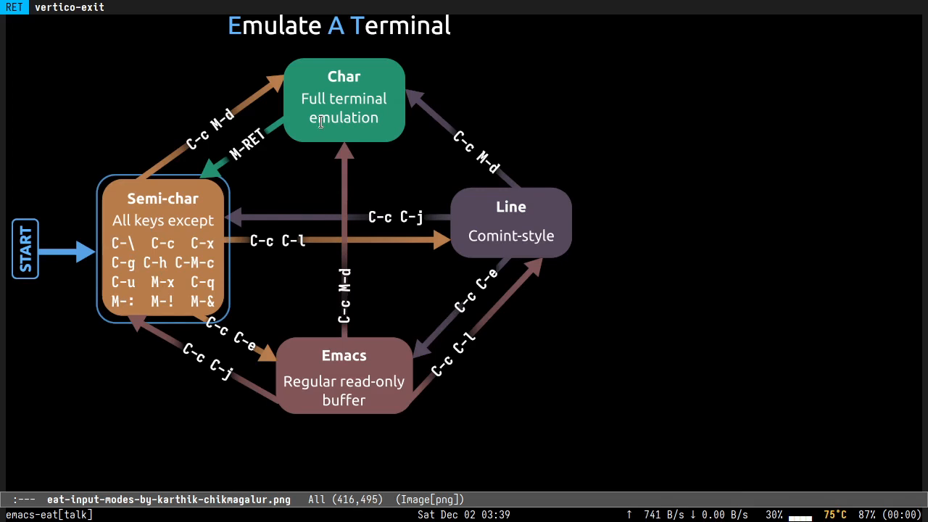
mouse_move(242, 167)
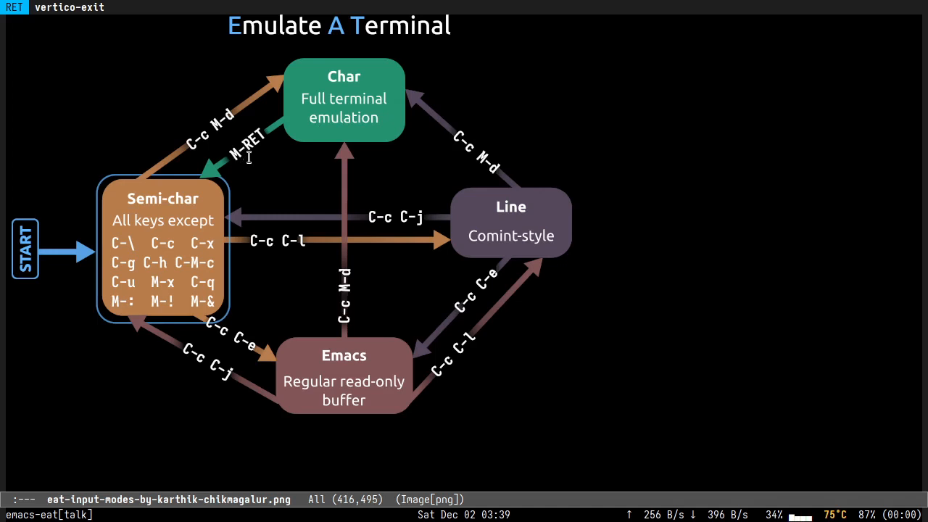
mouse_move(181, 273)
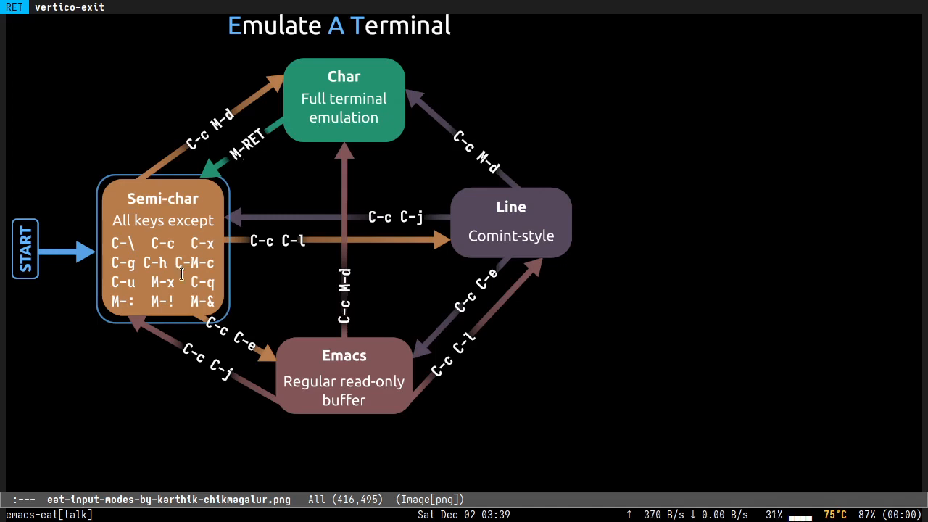
mouse_move(264, 320)
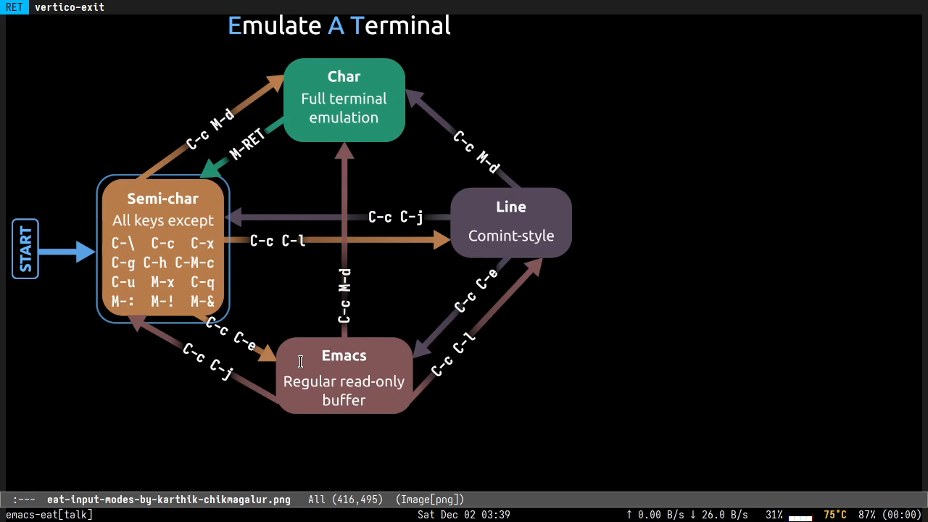
mouse_move(500, 224)
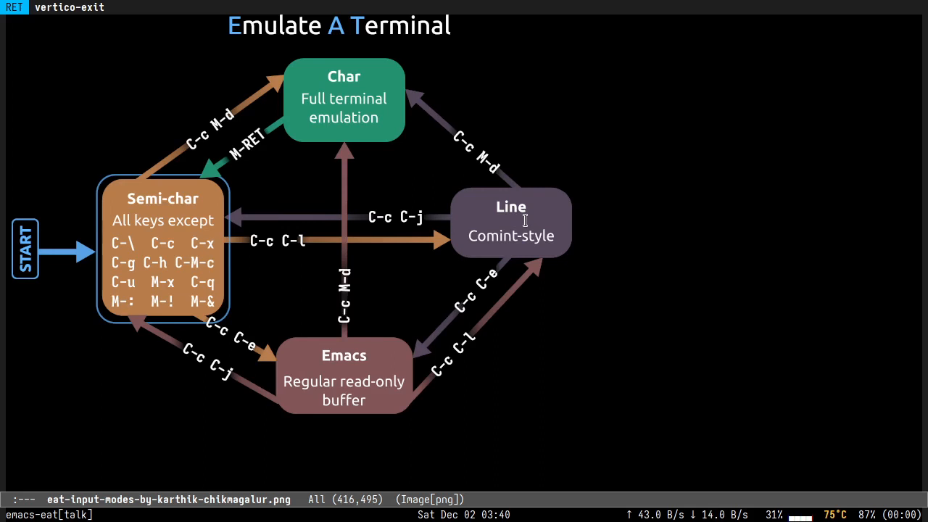
key(M-x)
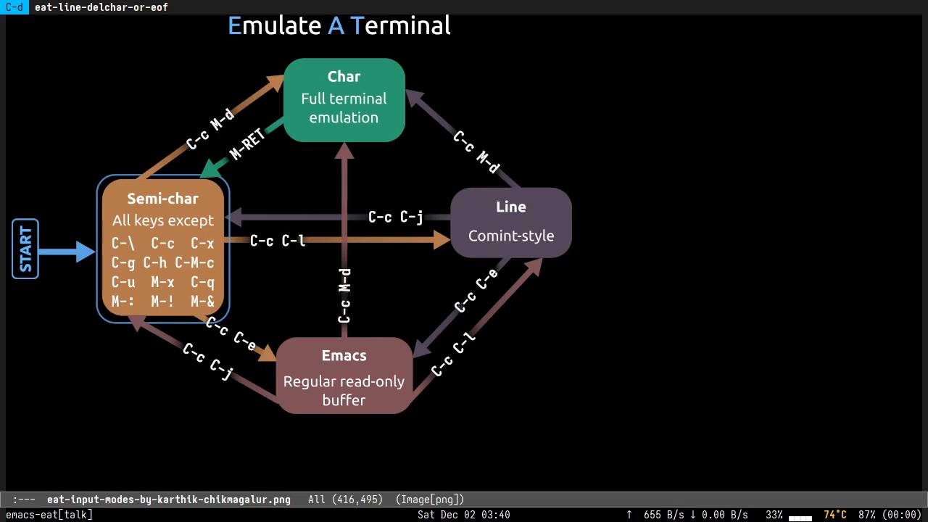
Step: Browse the Eat Info manual's top menu beside the diagram, then switch to the README in the browser
key(C-h i)
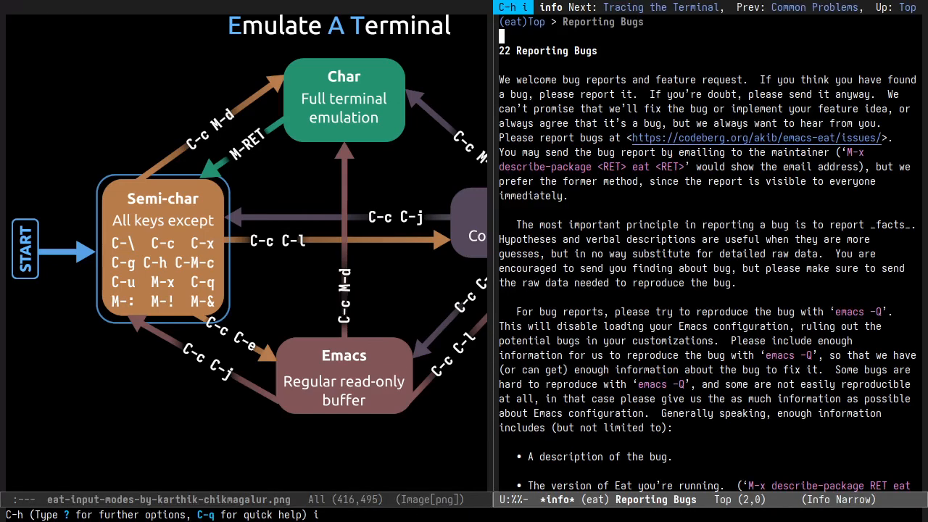
key(q)
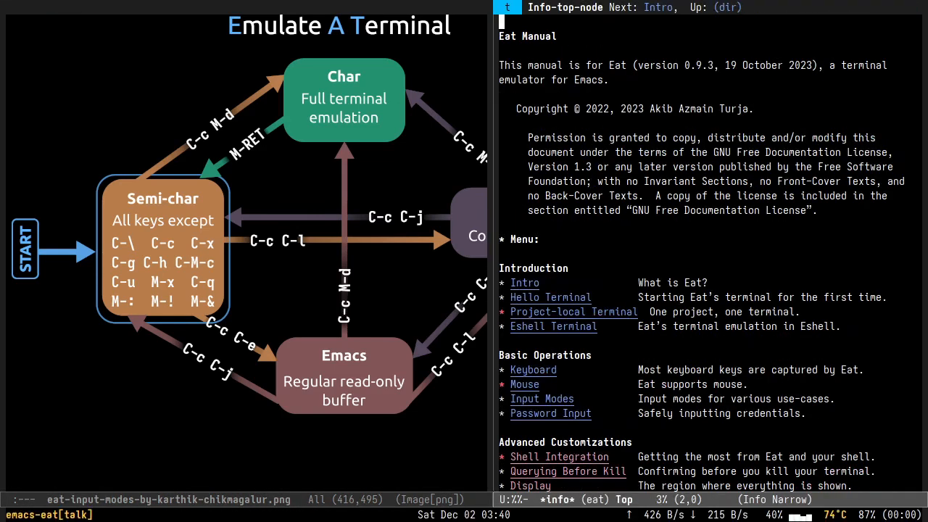
key(C-n)
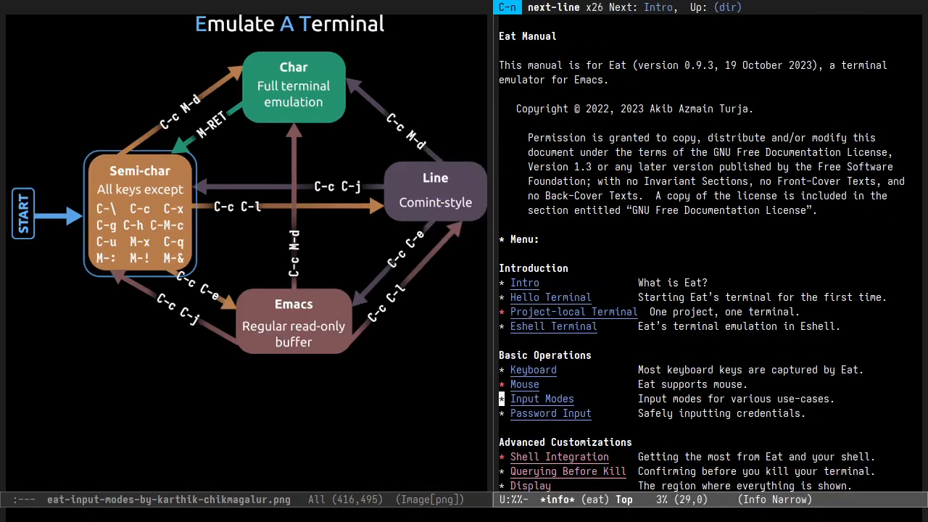
scroll(down, 3)
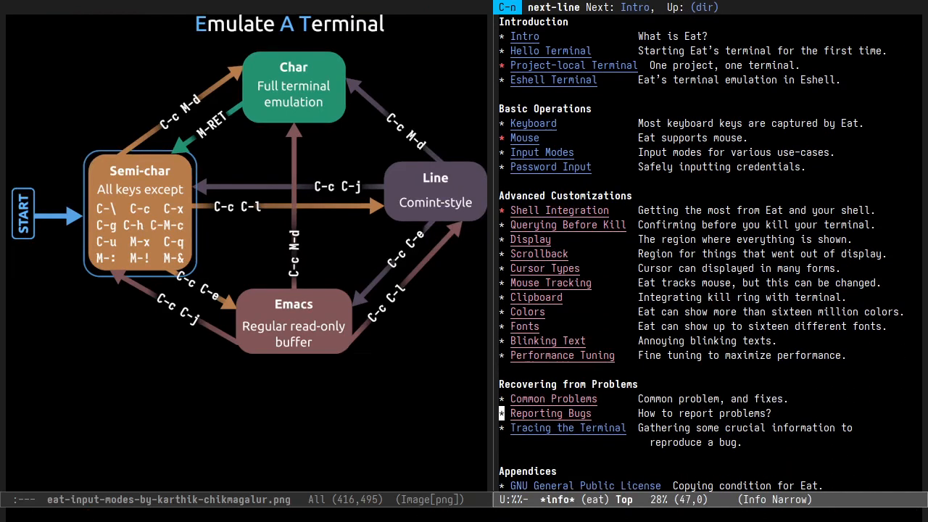
key(M-<)
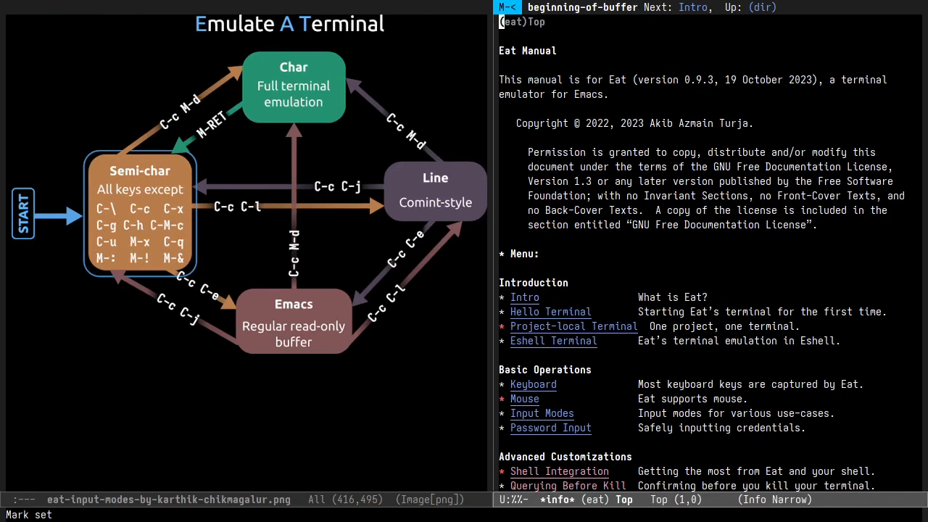
click(524, 297)
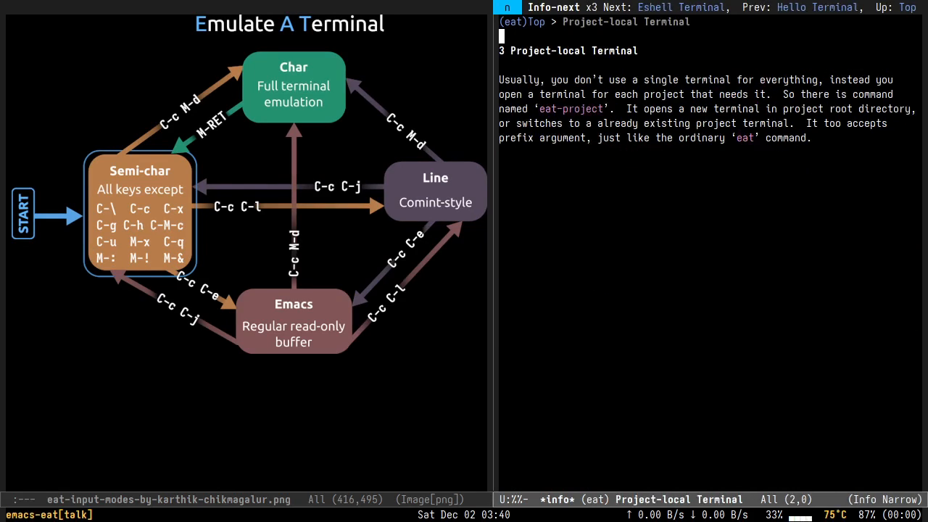
key(C-x b)
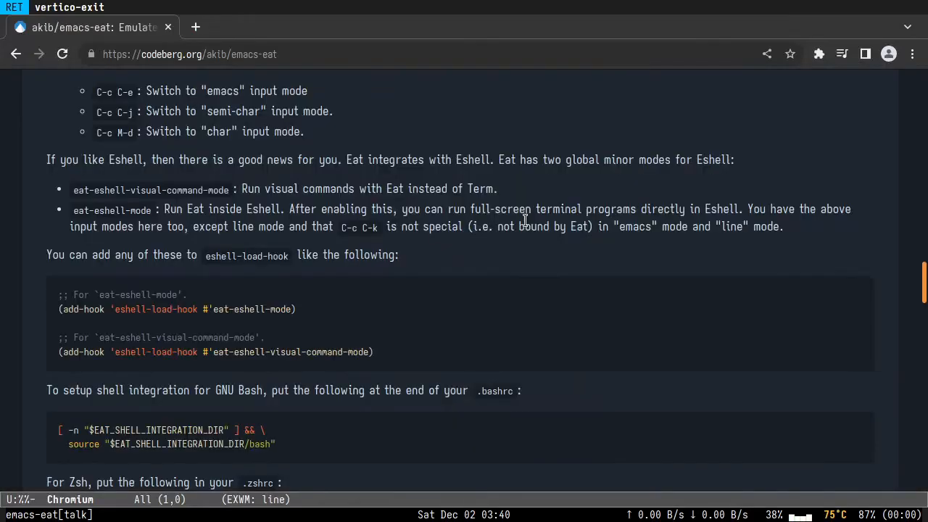
Step: Scroll the emacs-eat README to its Eshell section and bring up the Eat manual beside it
scroll(up, 3)
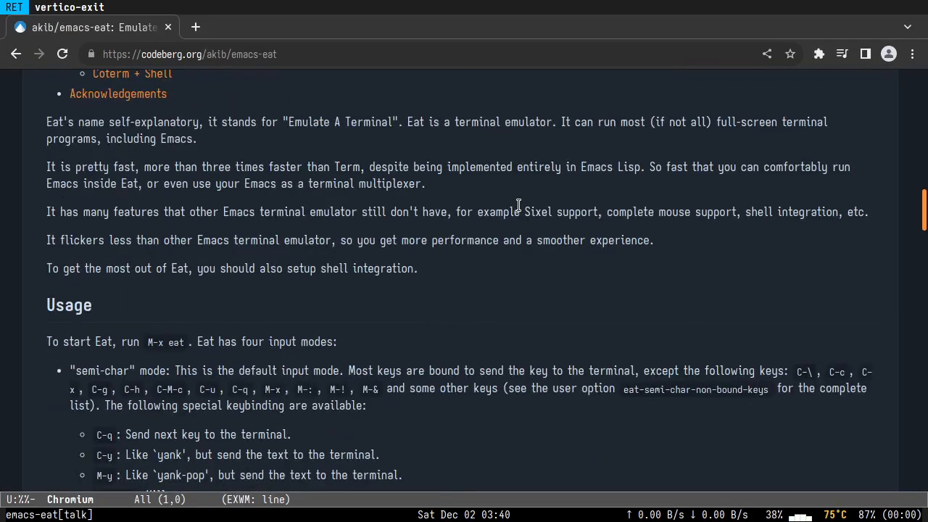
scroll(down, 3)
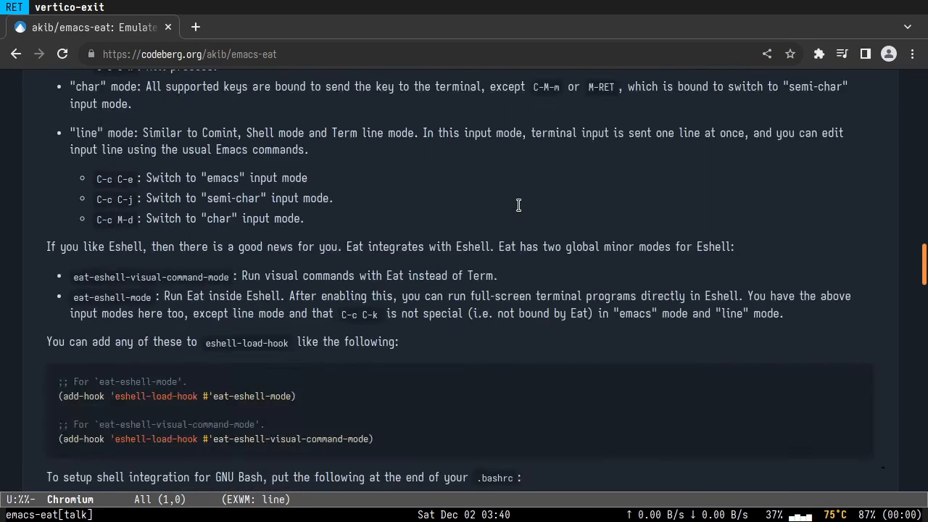
scroll(down, 3)
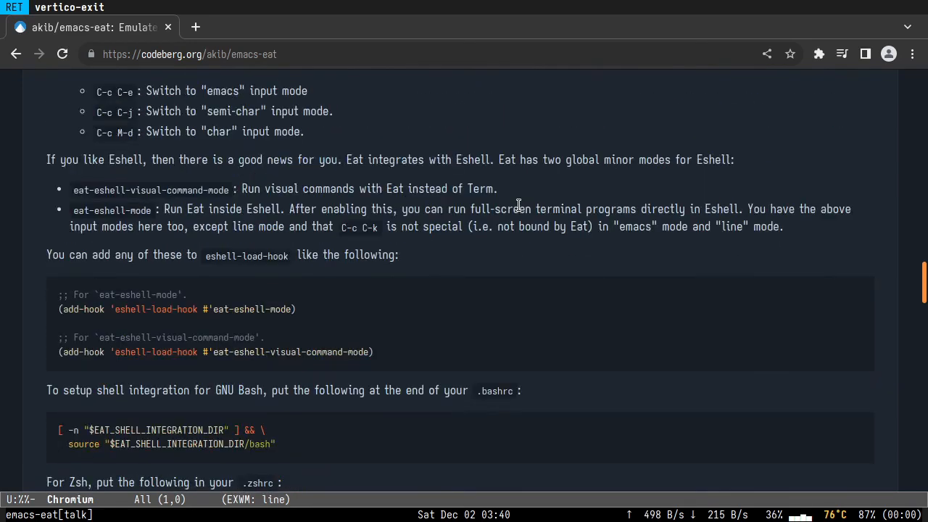
key(C-x b)
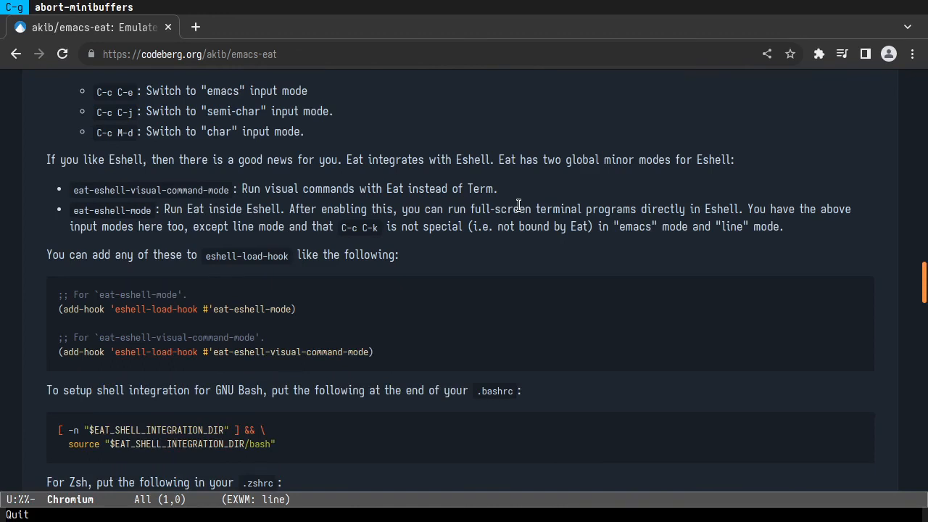
key(C-h i)
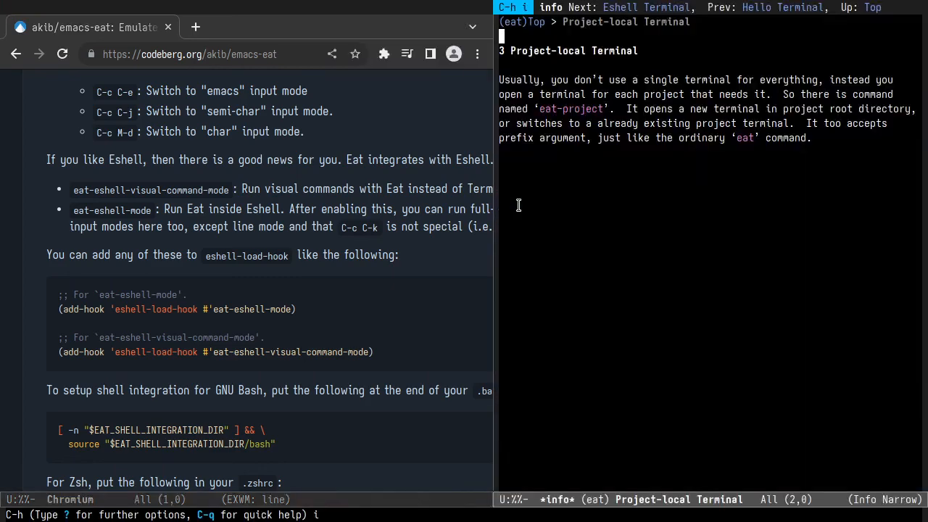
Step: Scroll the Eat manual beside the README and select its Reporting Bugs chapter
scroll(up, 3)
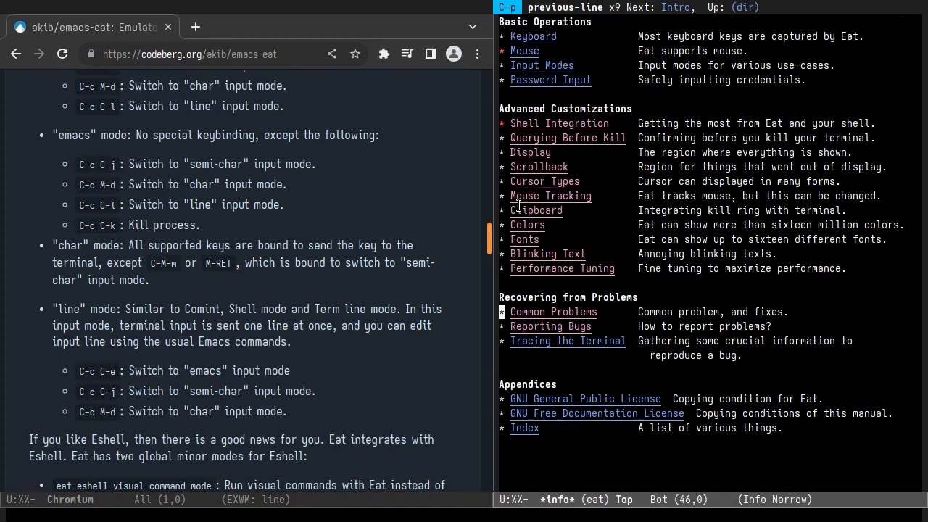
click(553, 312)
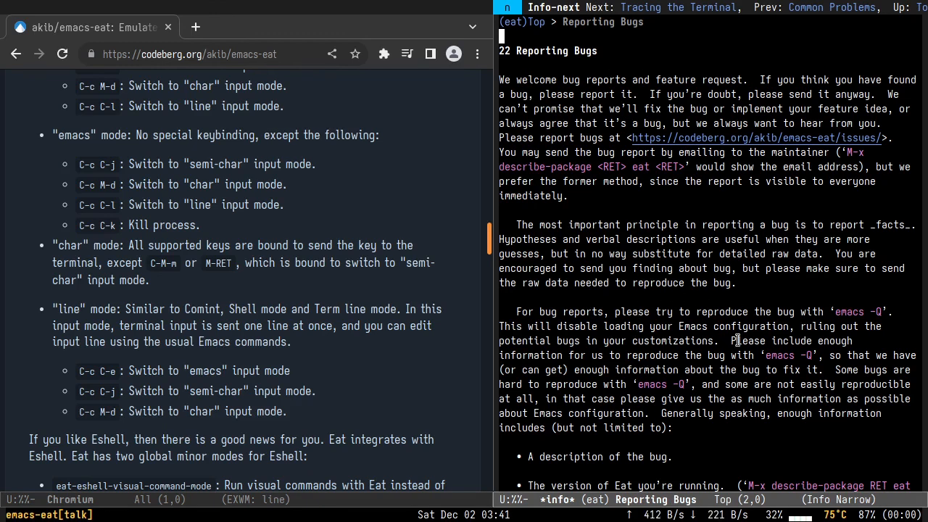
mouse_move(580, 417)
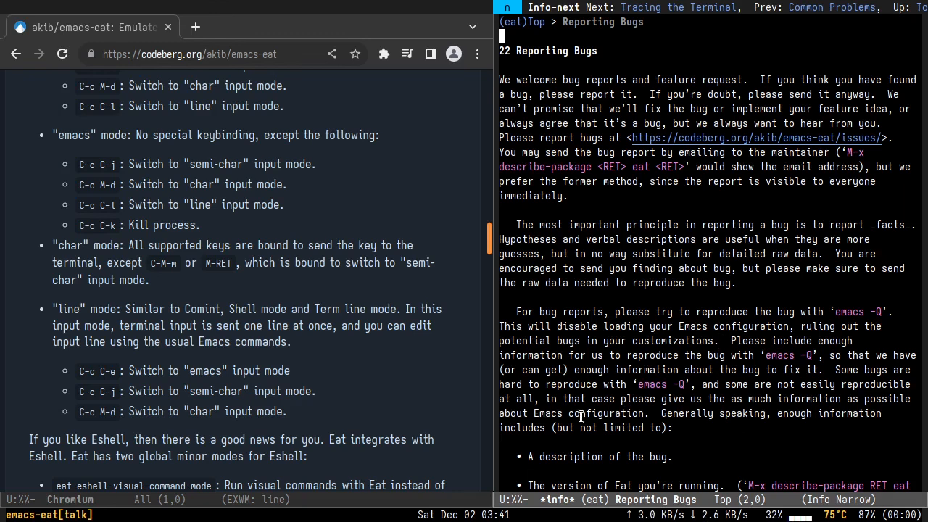